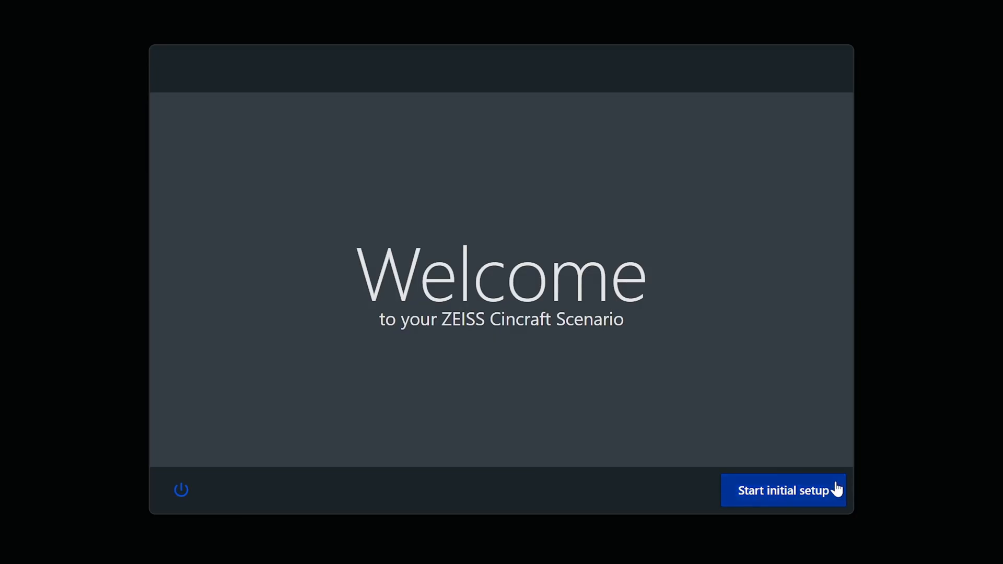
Start the initial setup and check the available Wi-Fi networks in Network configuration
click(783, 490)
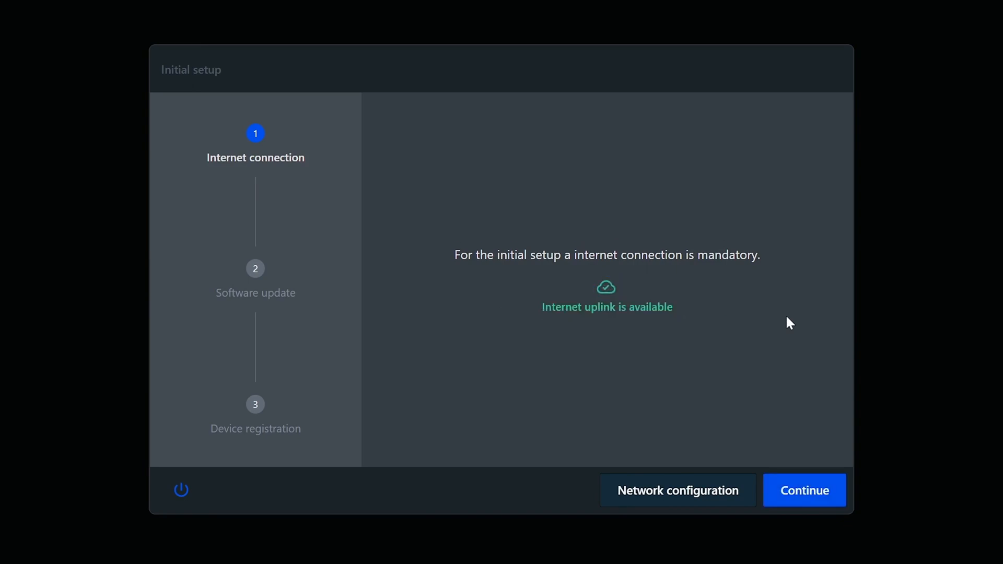
click(677, 491)
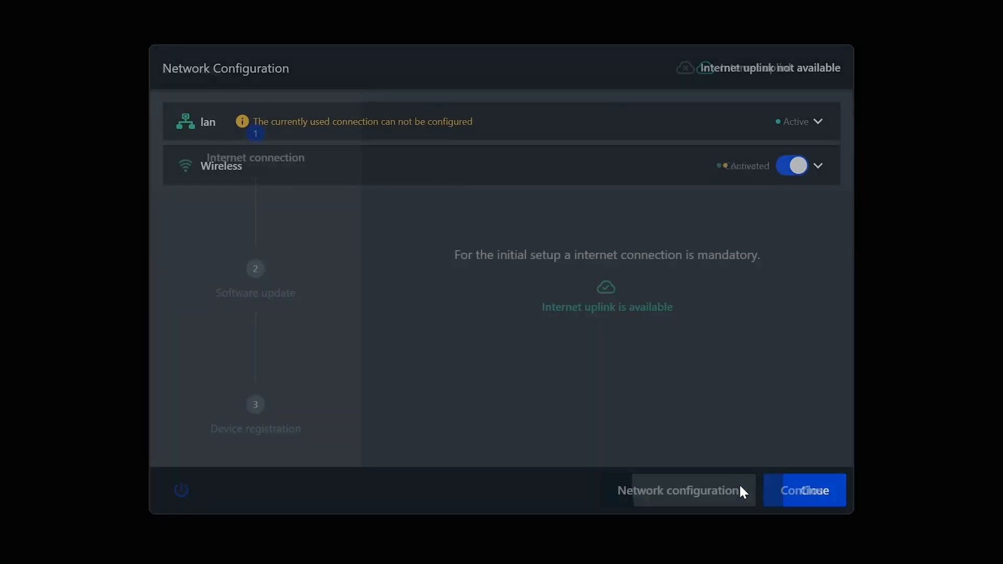
click(818, 166)
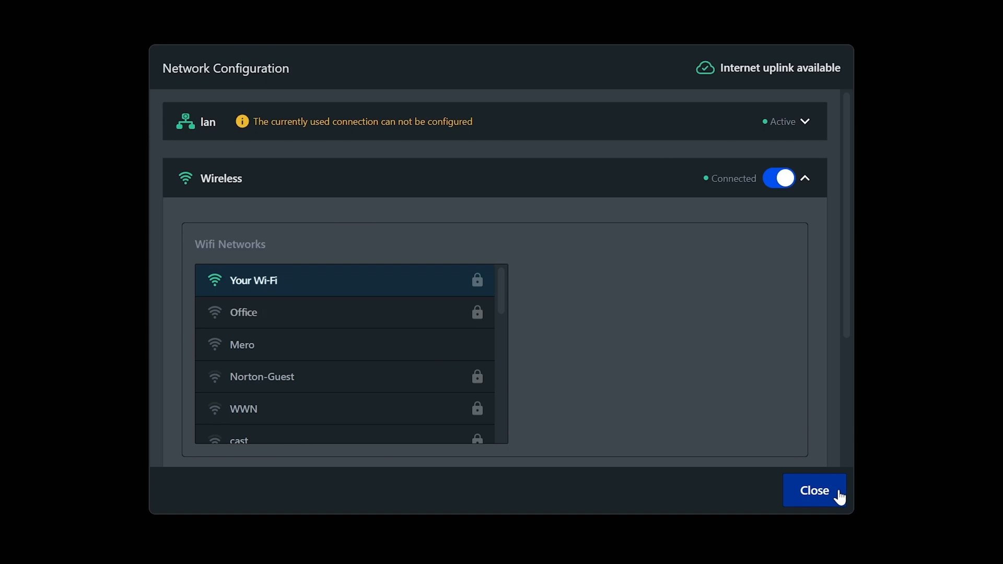
click(815, 491)
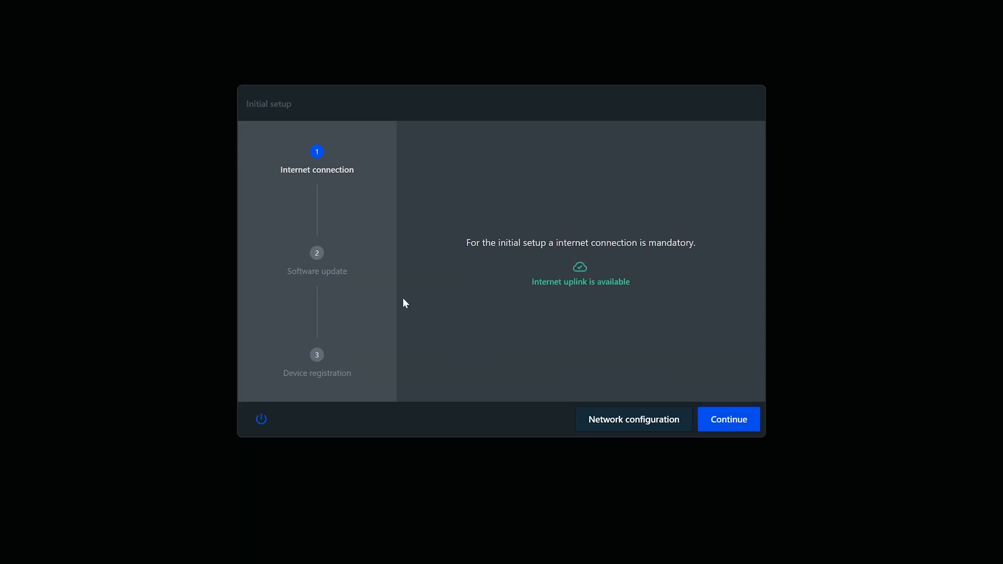
mouse_move(754, 420)
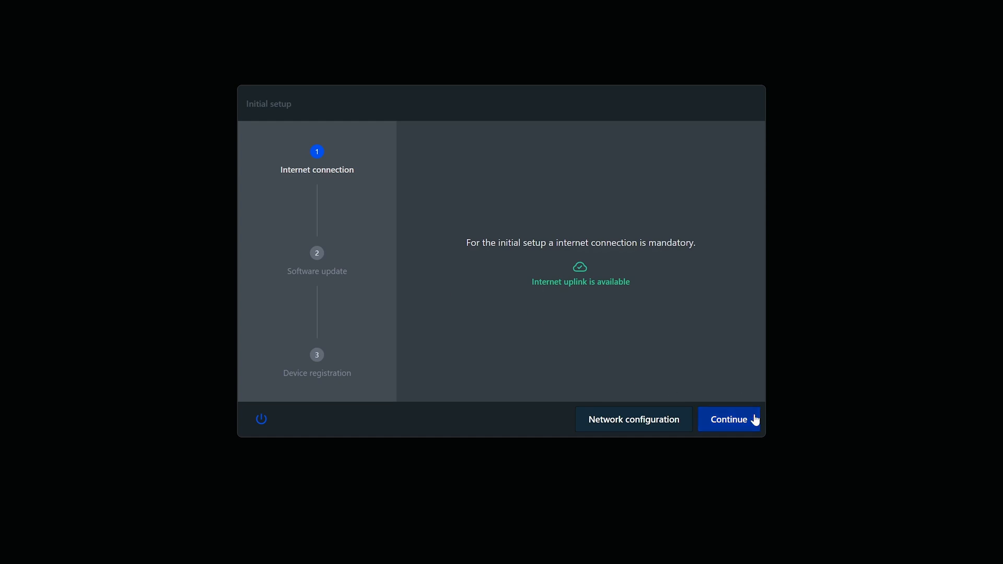
Install software version 1.2.1-beta and restart the initial setup
click(729, 419)
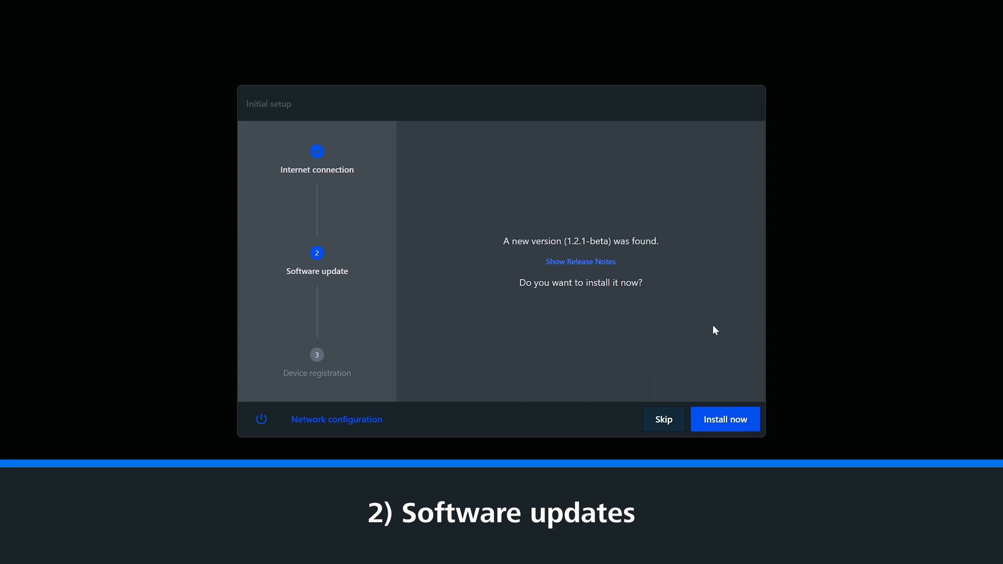
click(725, 419)
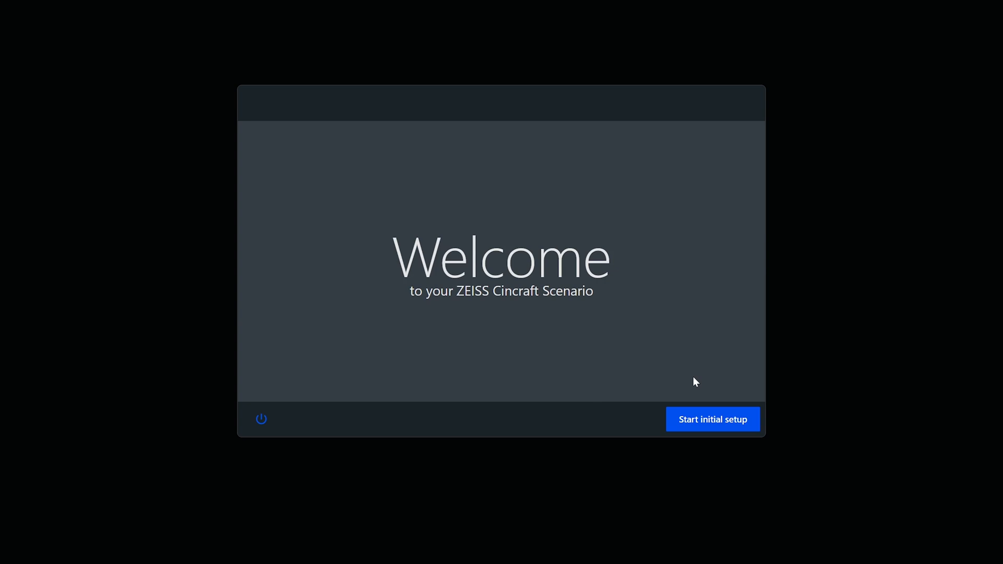
click(712, 419)
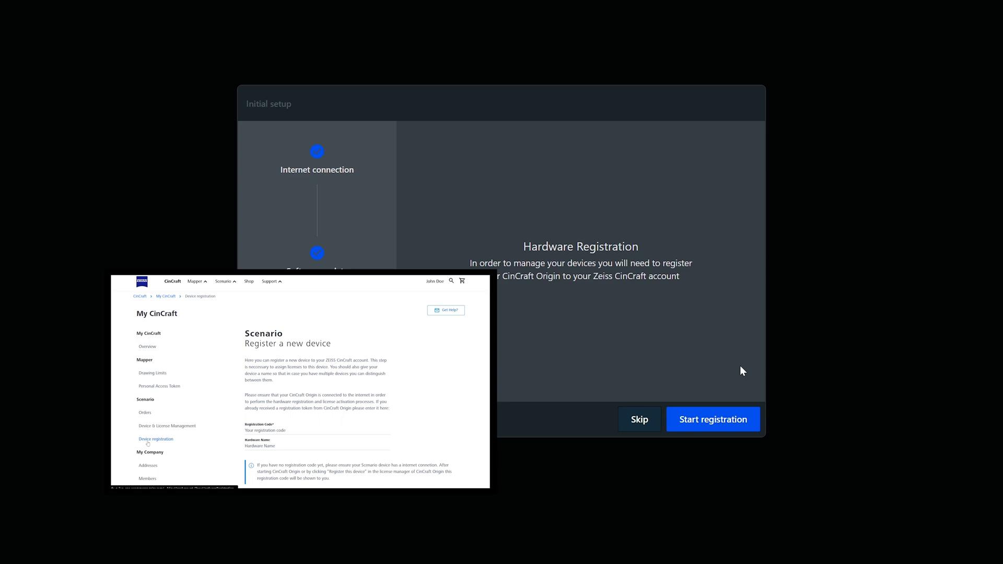
Start hardware registration from the Hardware Registration step
click(713, 419)
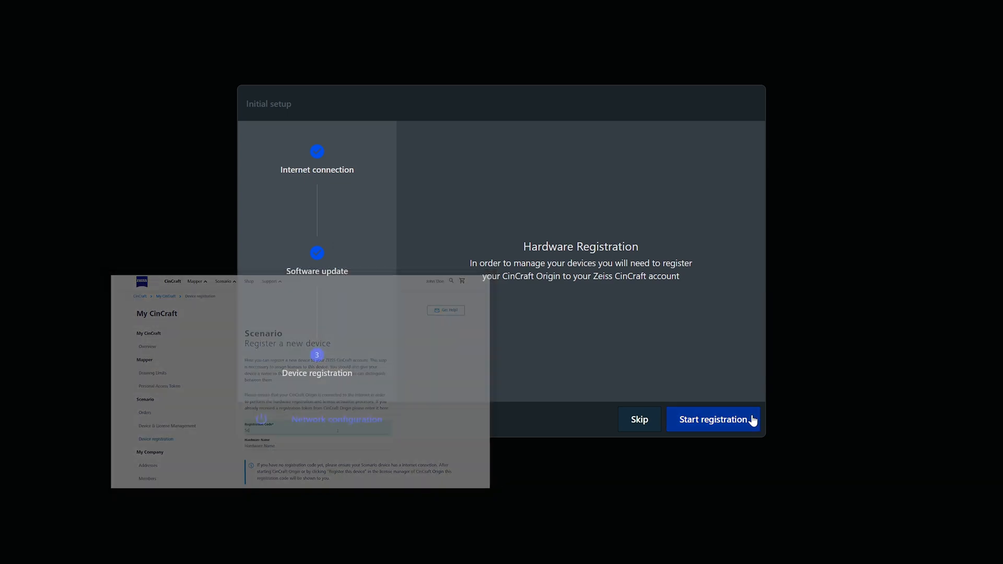
click(713, 420)
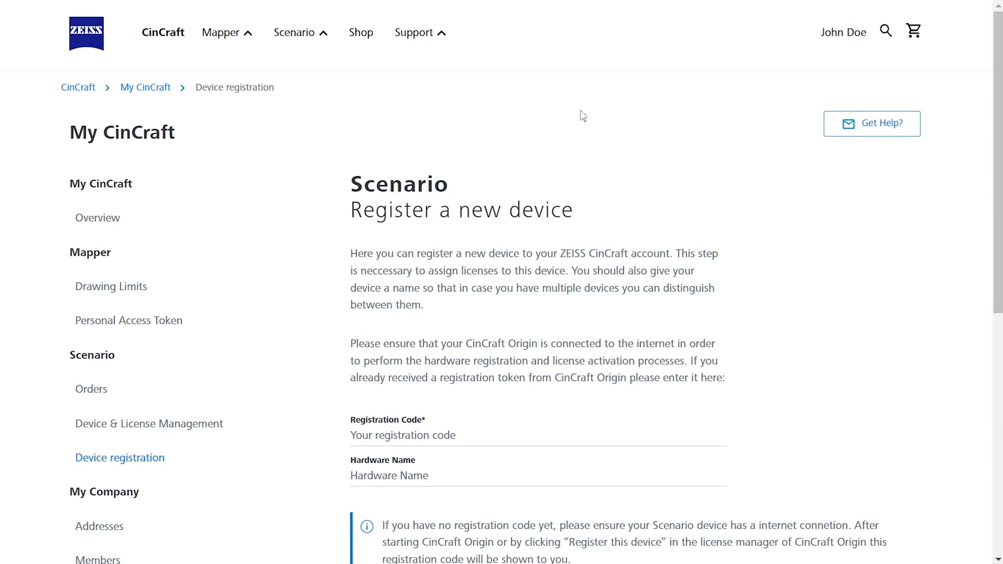
mouse_move(875, 58)
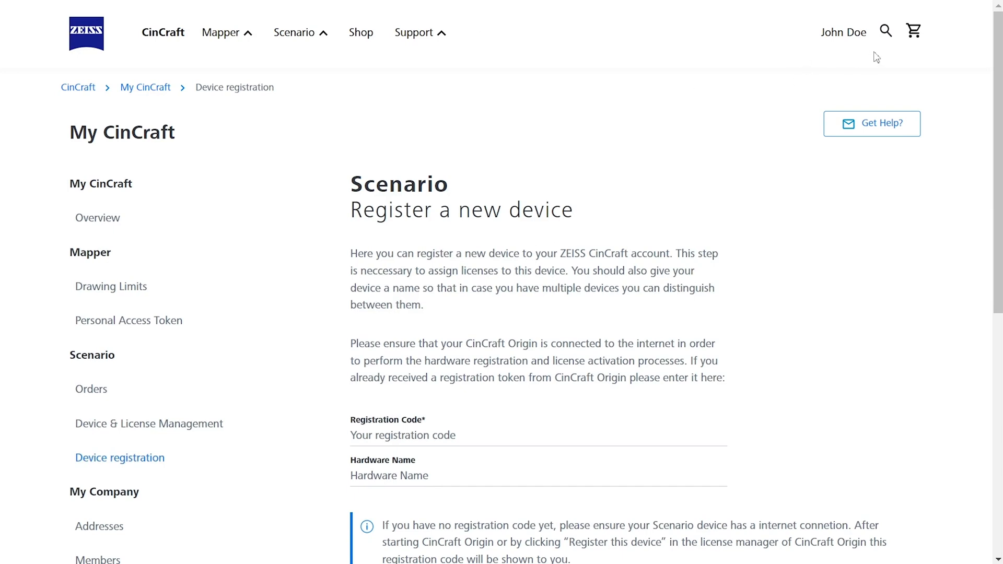
click(844, 32)
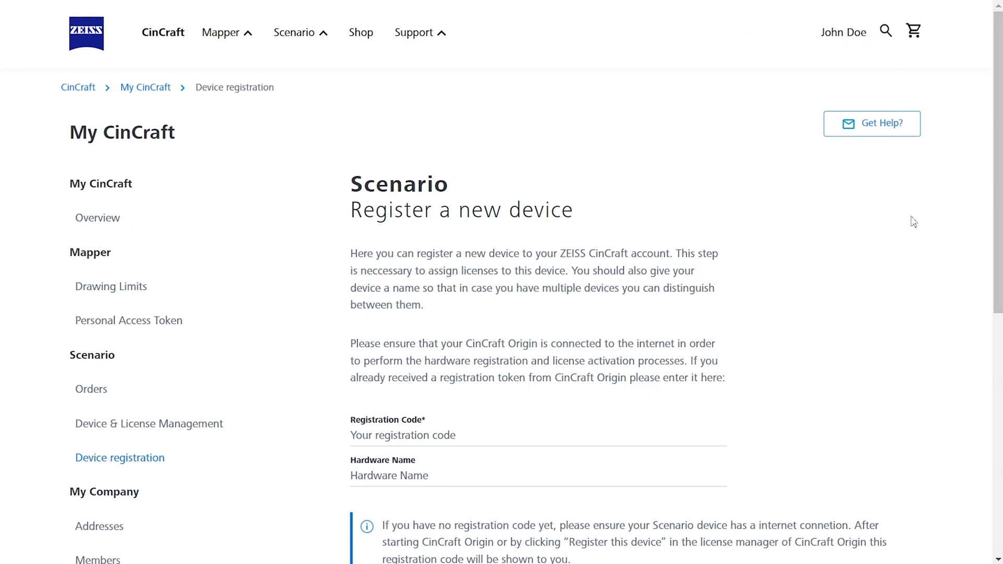
scroll(down, 3)
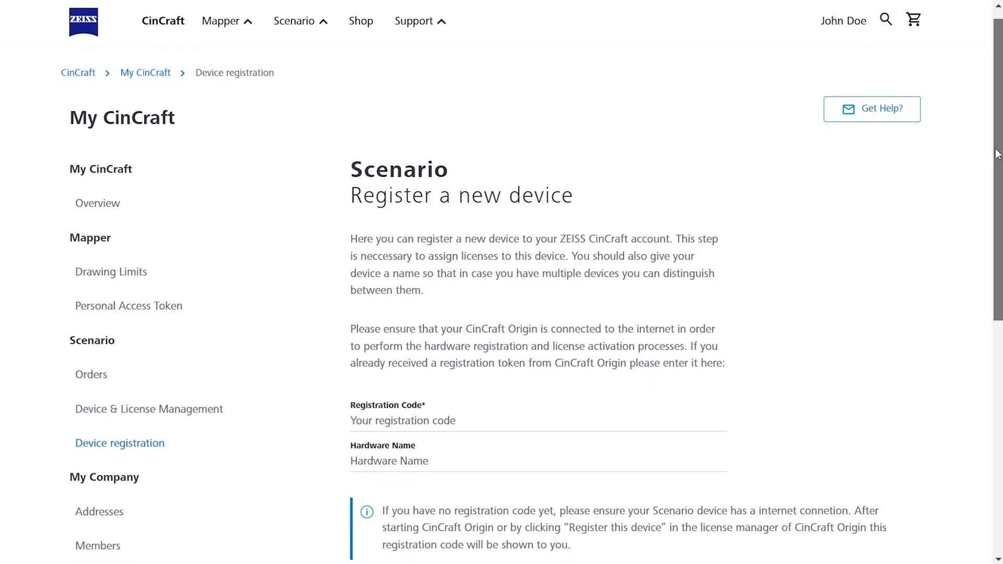
scroll(down, 3)
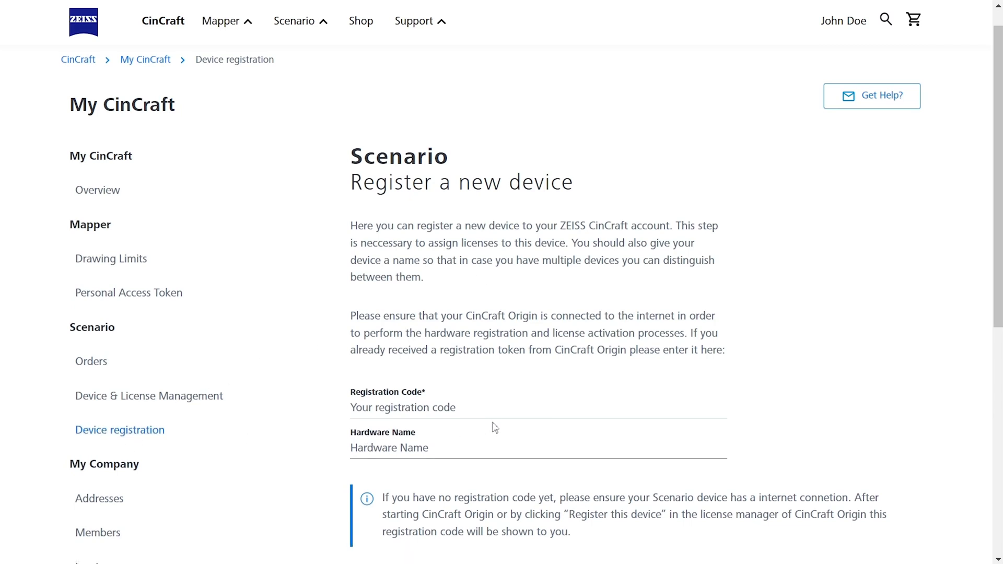
text(Scs1p)
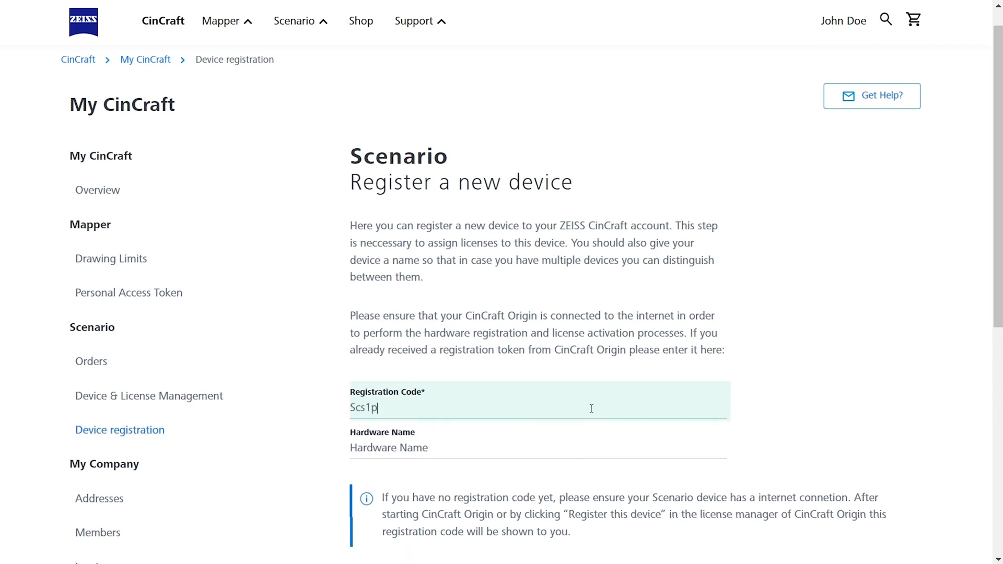
text(Studio_A)
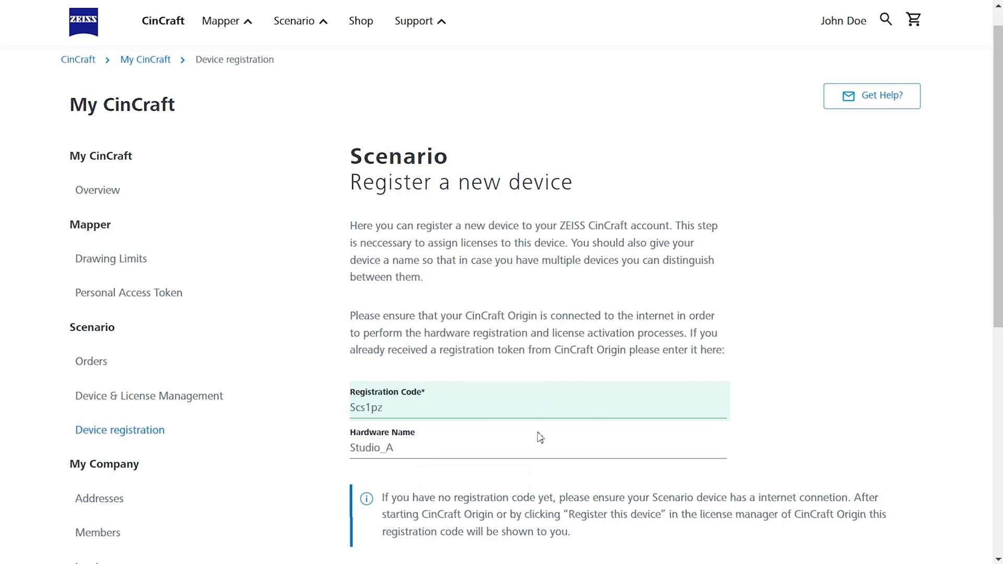
click(421, 481)
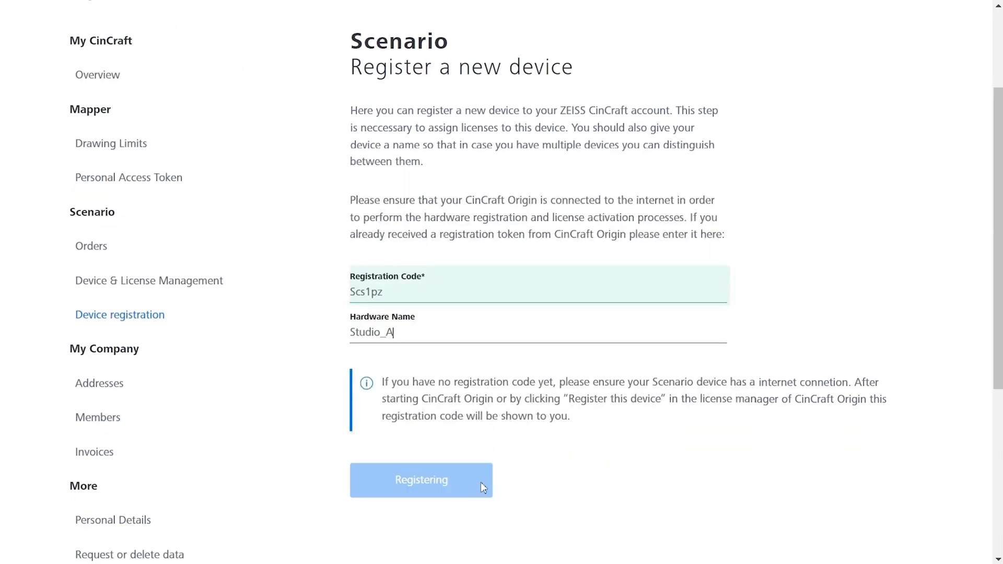
click(421, 480)
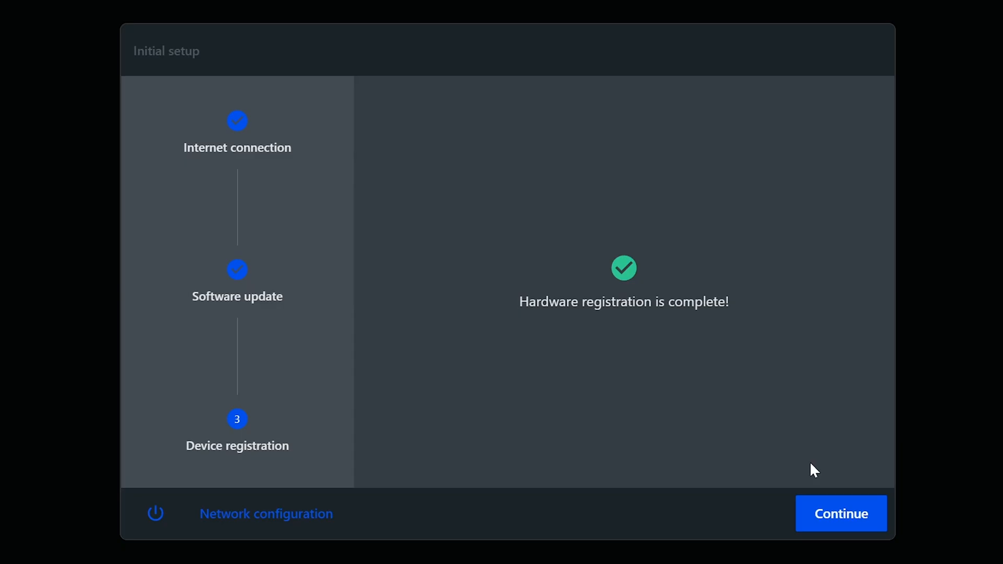
mouse_move(877, 521)
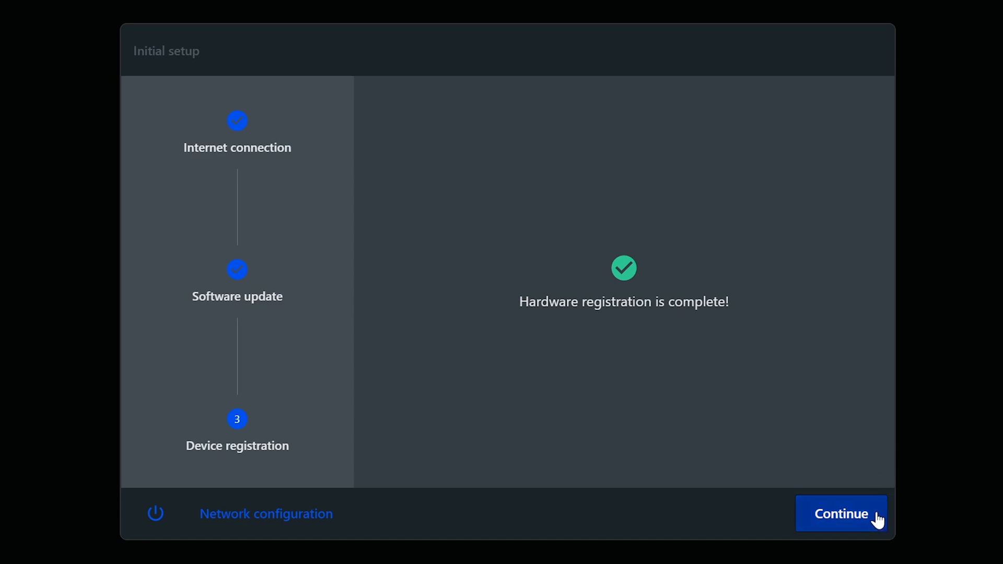
Continue past the completed hardware registration and finish the initial setup
click(841, 514)
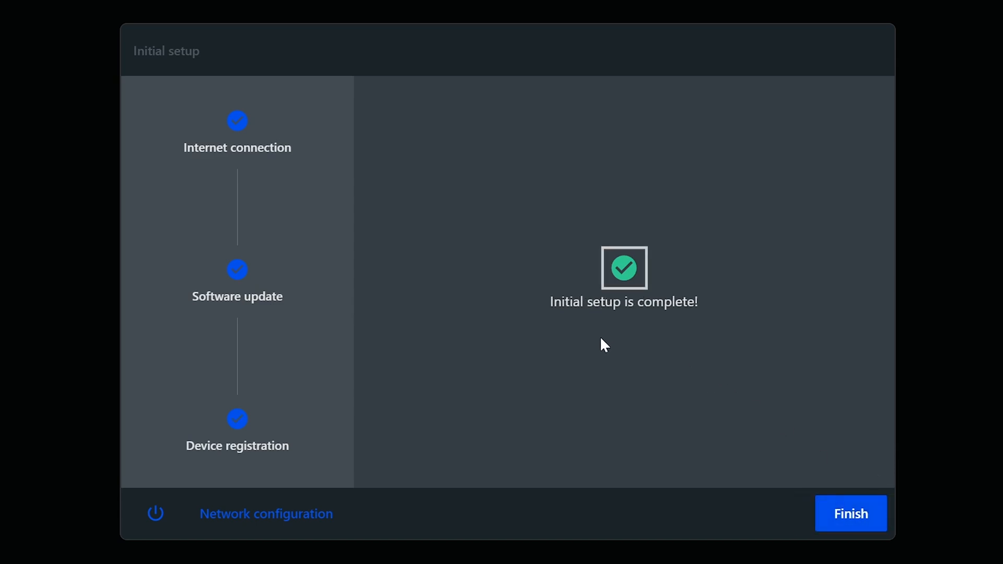
mouse_move(703, 339)
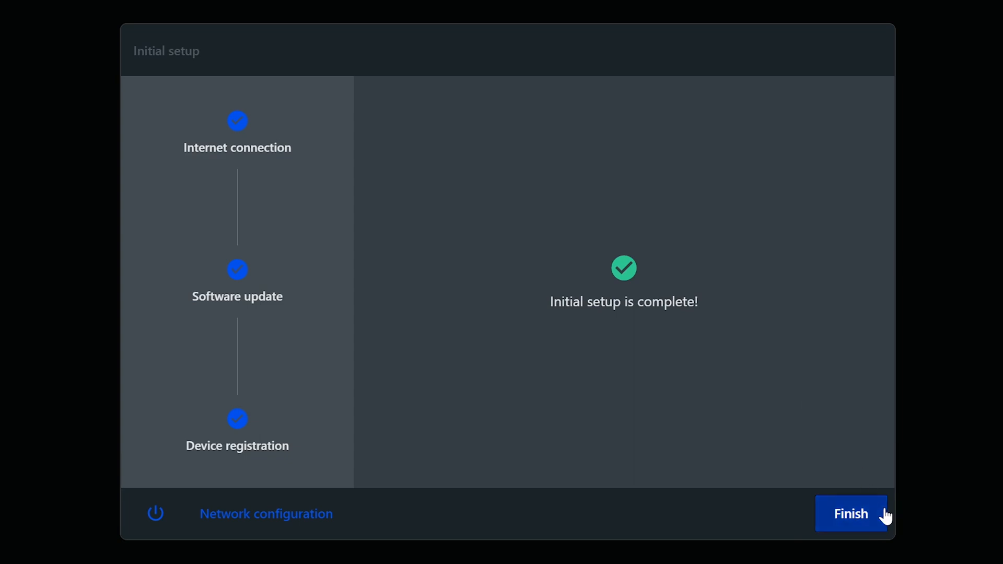
click(851, 514)
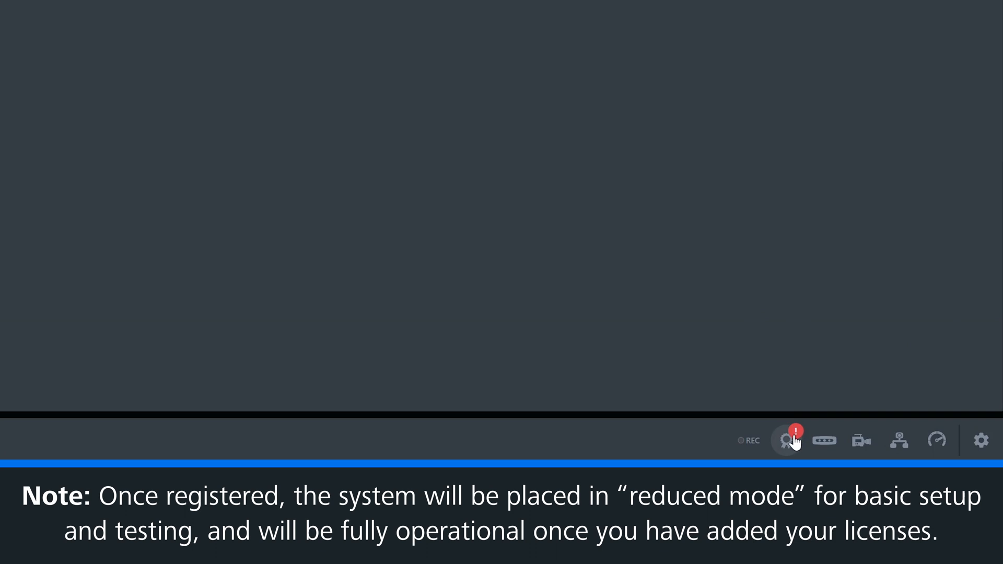
click(787, 440)
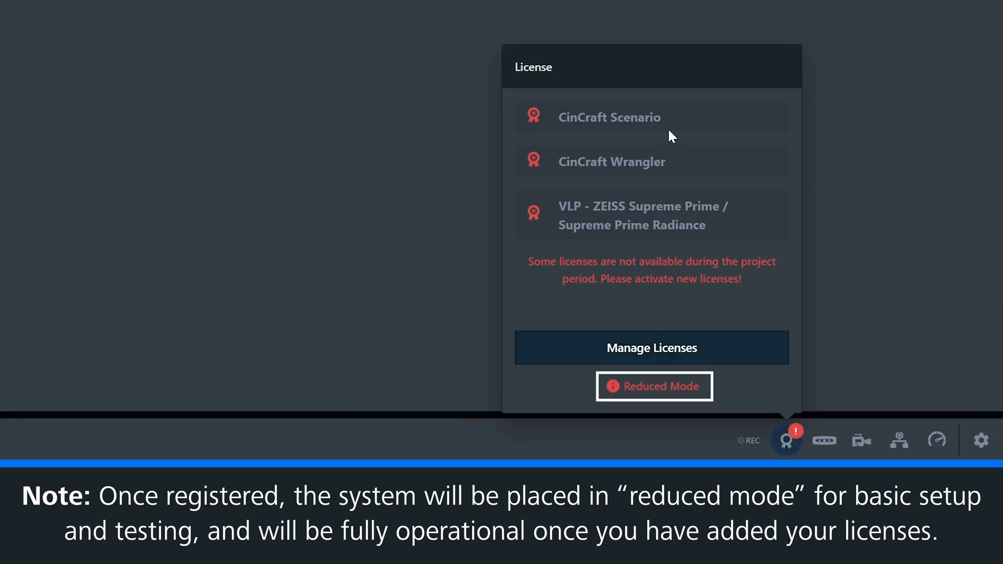
mouse_move(734, 170)
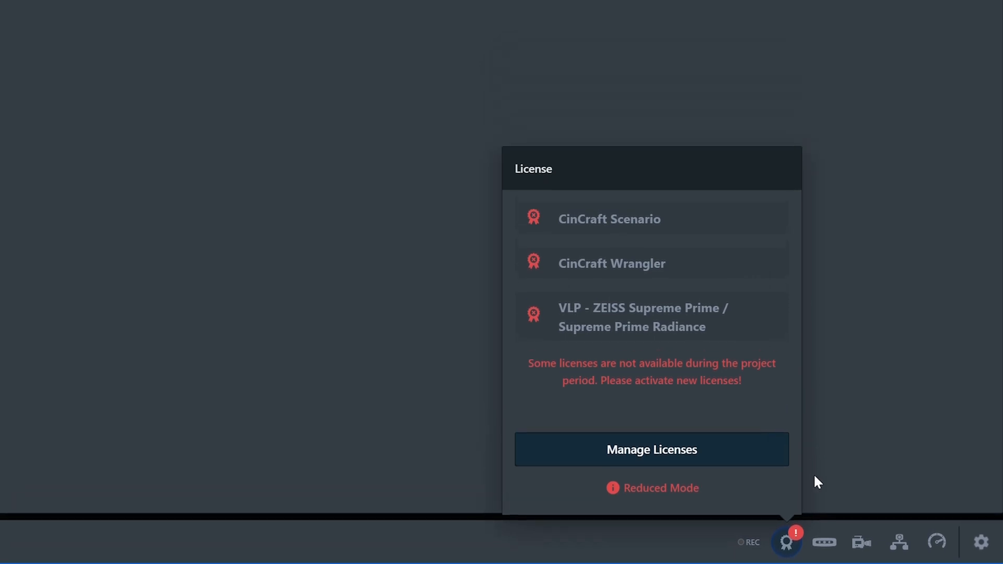
click(652, 449)
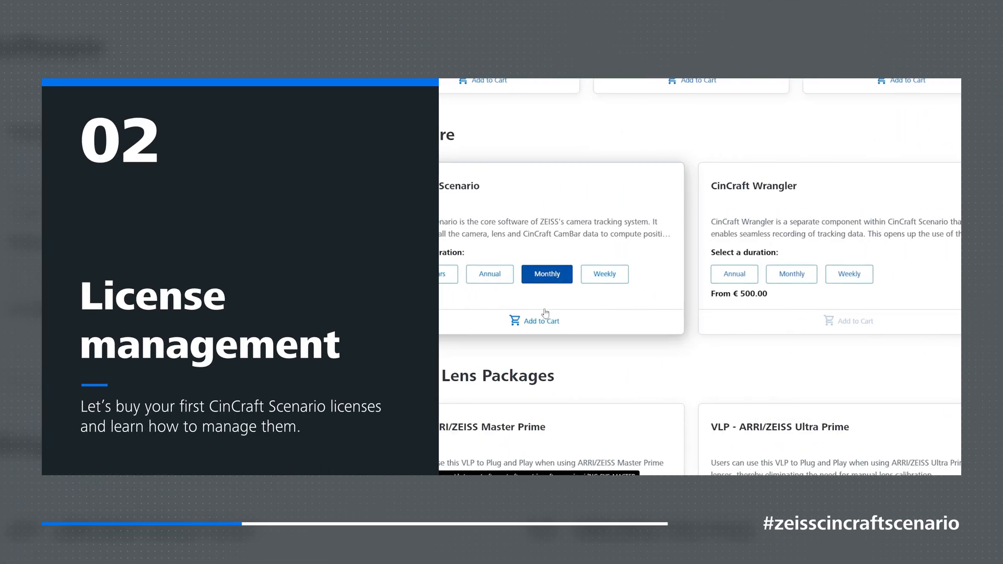
click(791, 274)
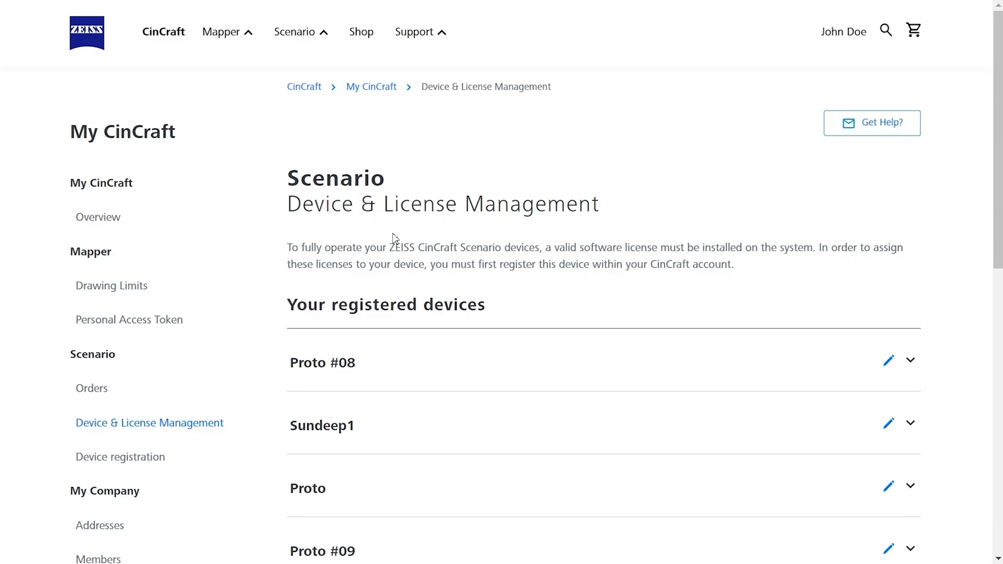
mouse_move(361, 32)
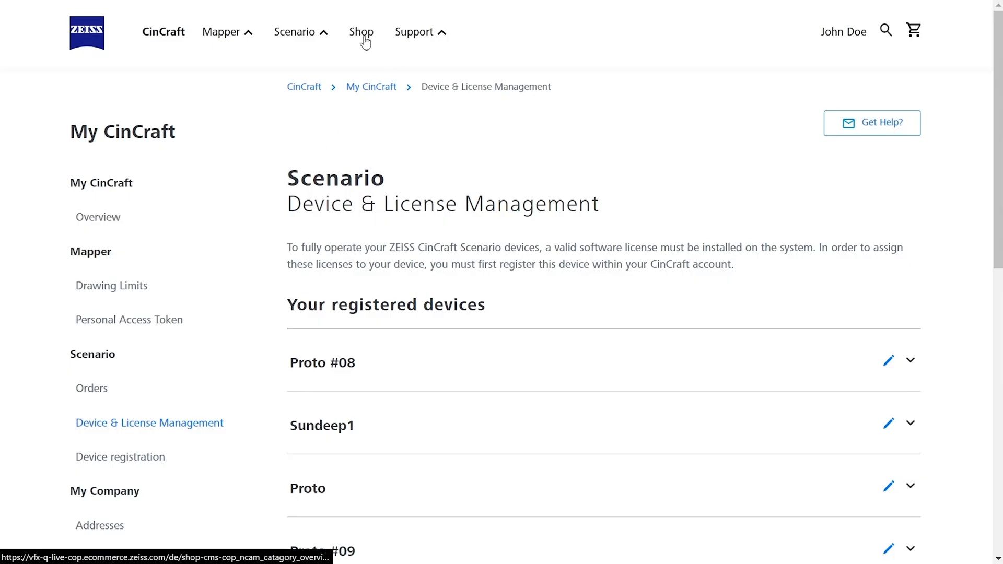
Add an annual CinCraft Scenario licence to the cart and go to checkout
click(361, 32)
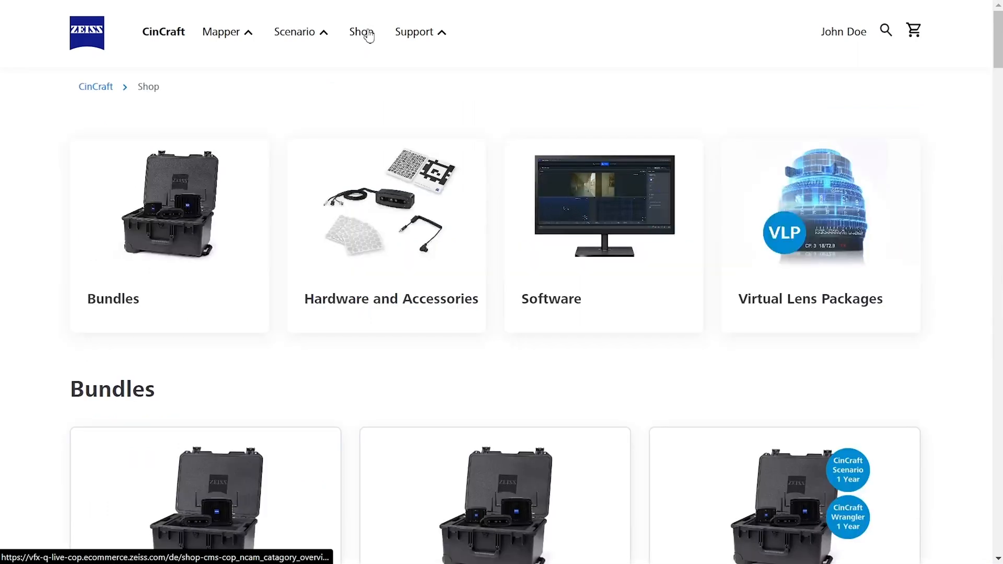
mouse_move(691, 255)
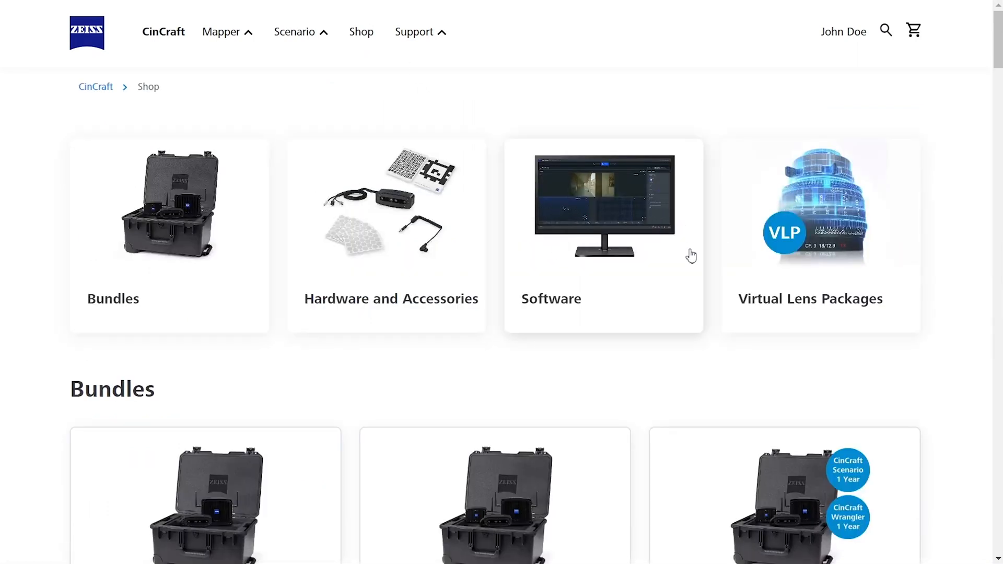
mouse_move(664, 280)
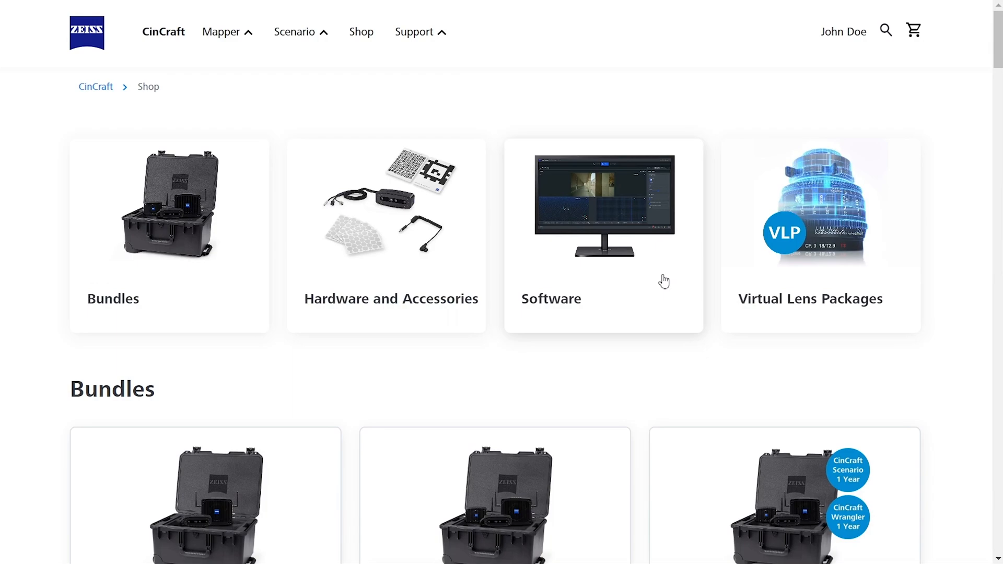
scroll(down, 3)
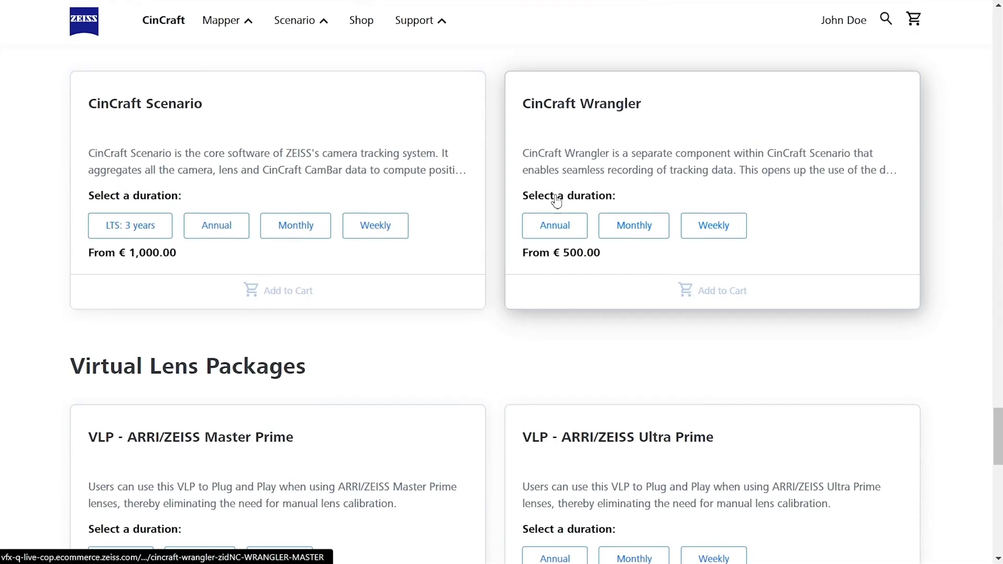
mouse_move(166, 120)
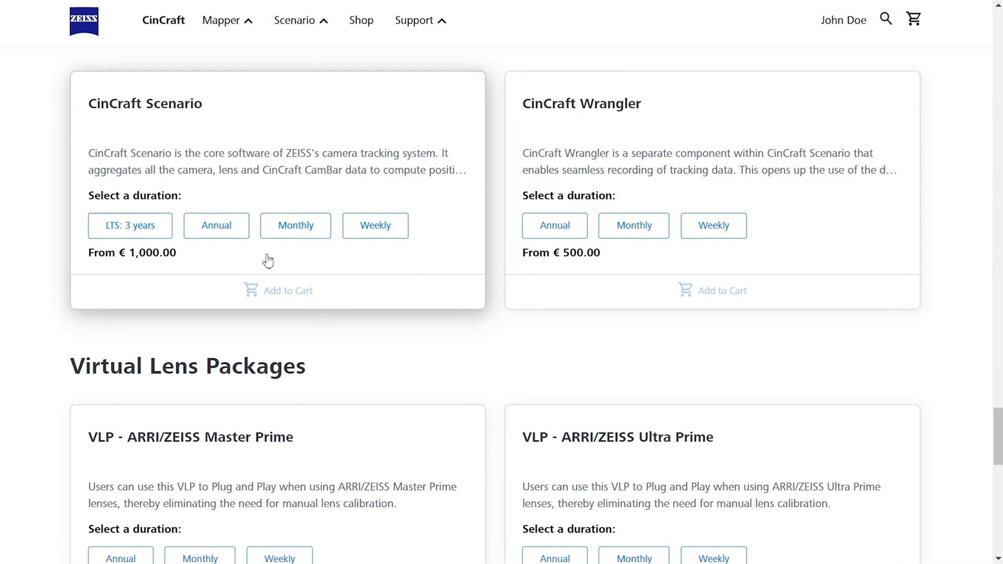
click(217, 225)
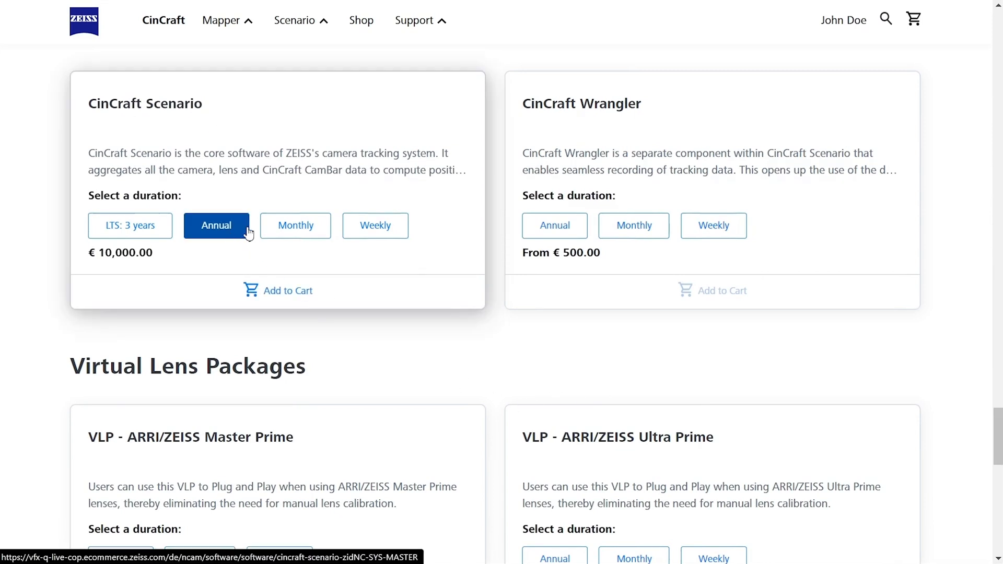
click(287, 291)
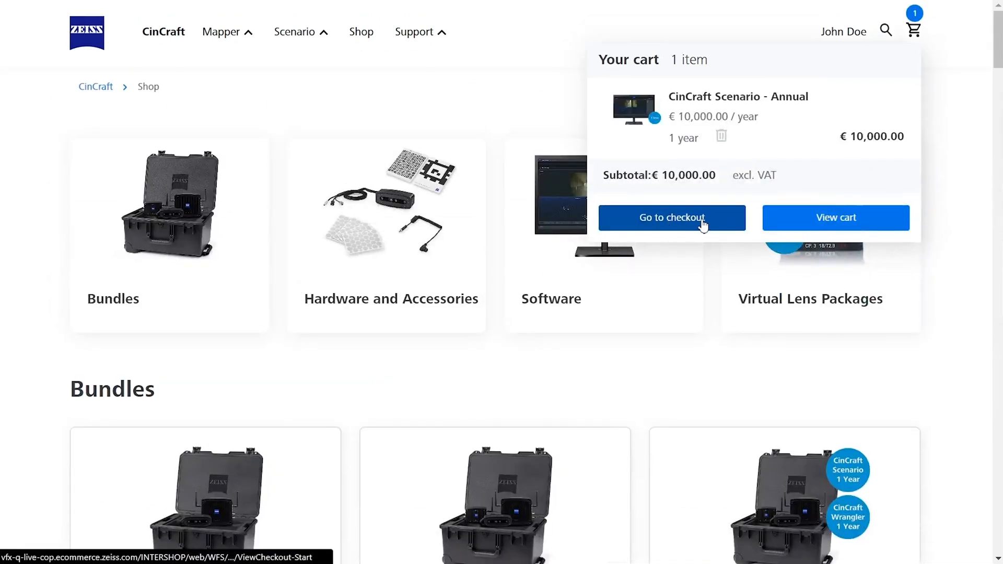
click(672, 217)
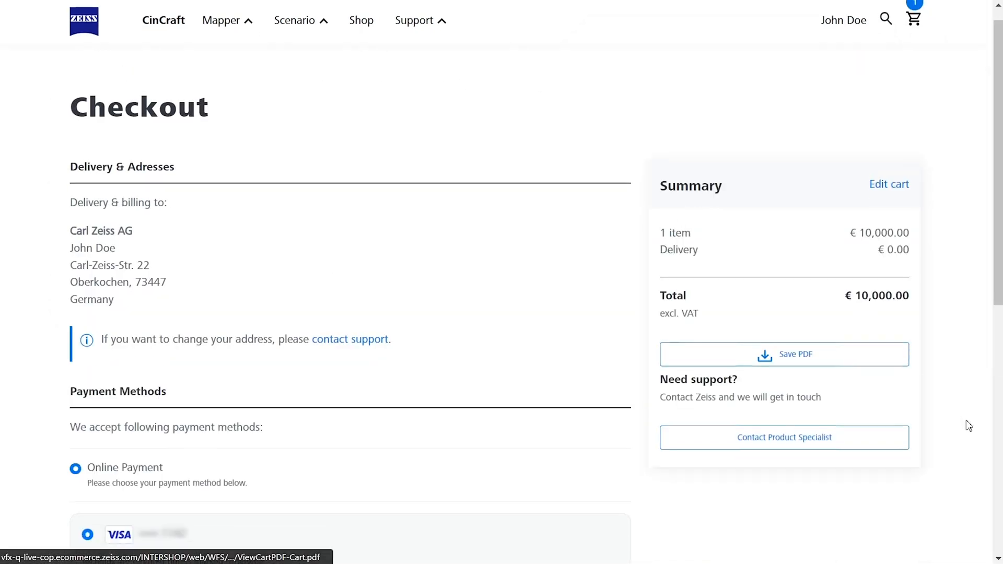
Assign and activate the weekly CinCraft Scenario licence on Studio_A, then expand Studio_A
scroll(down, 3)
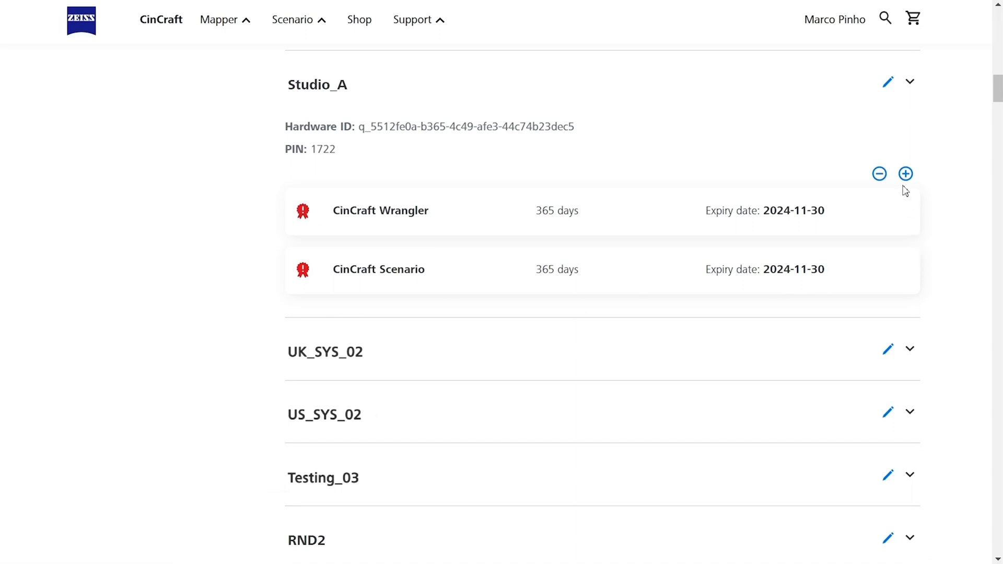
click(906, 174)
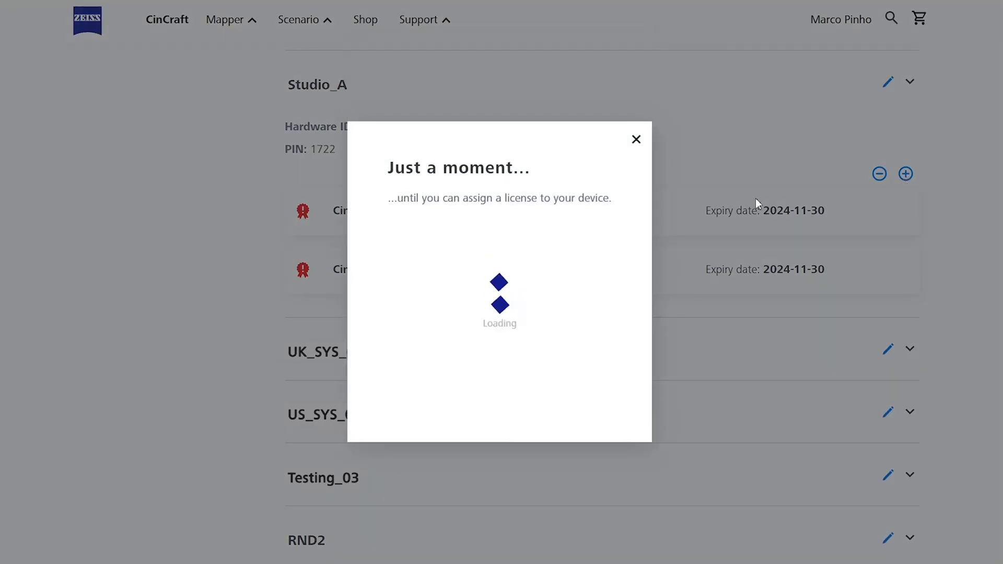
mouse_move(588, 313)
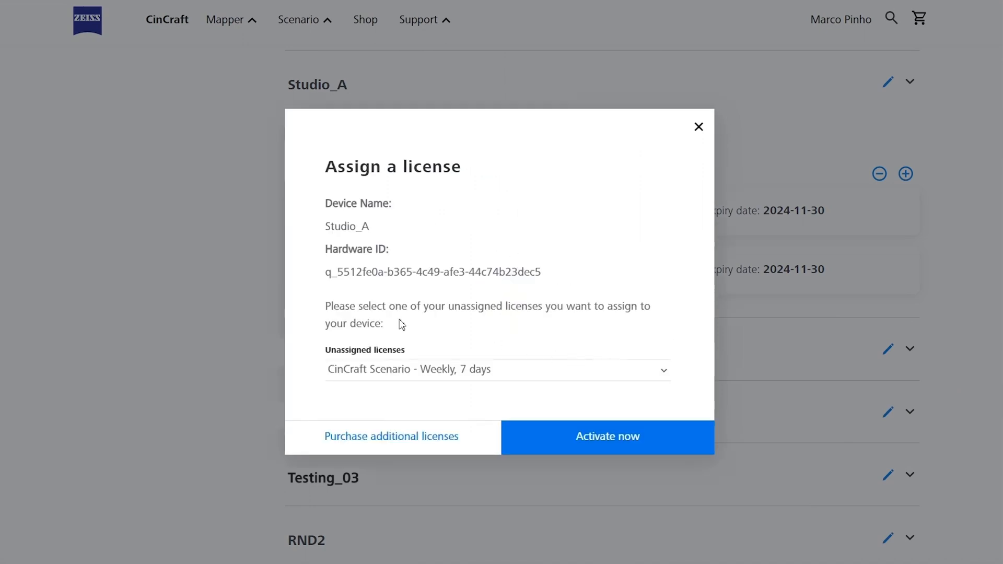
click(498, 370)
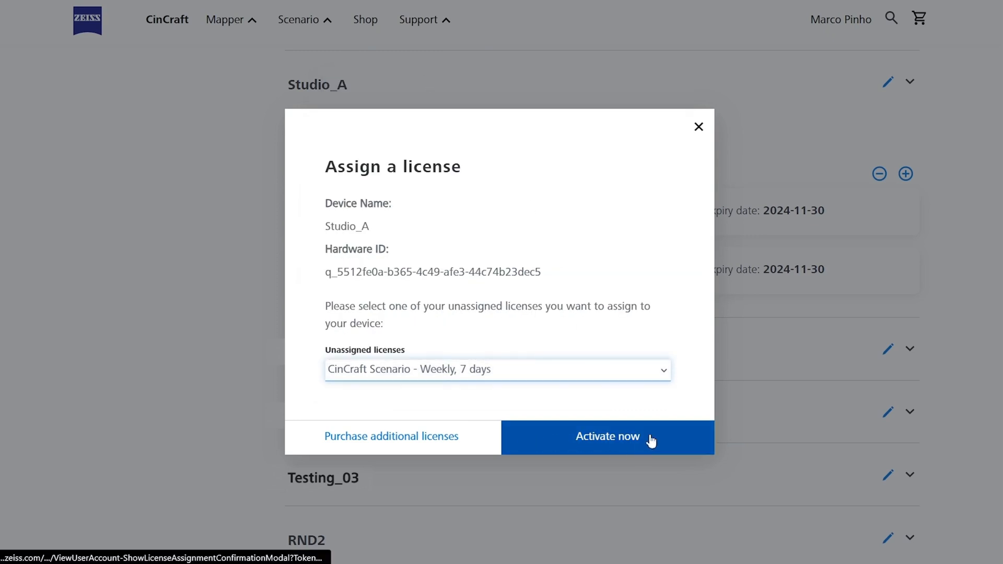
click(607, 436)
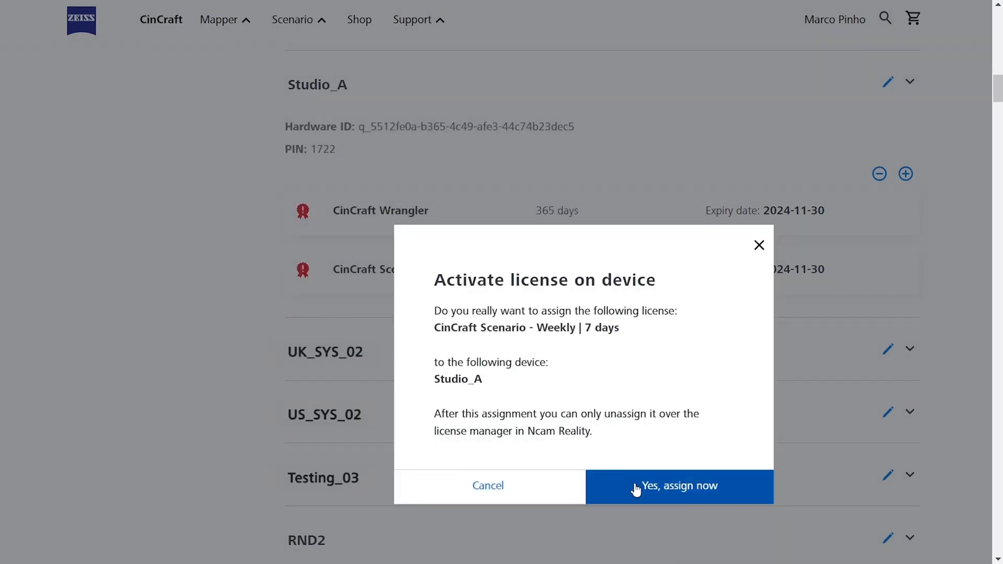
click(679, 485)
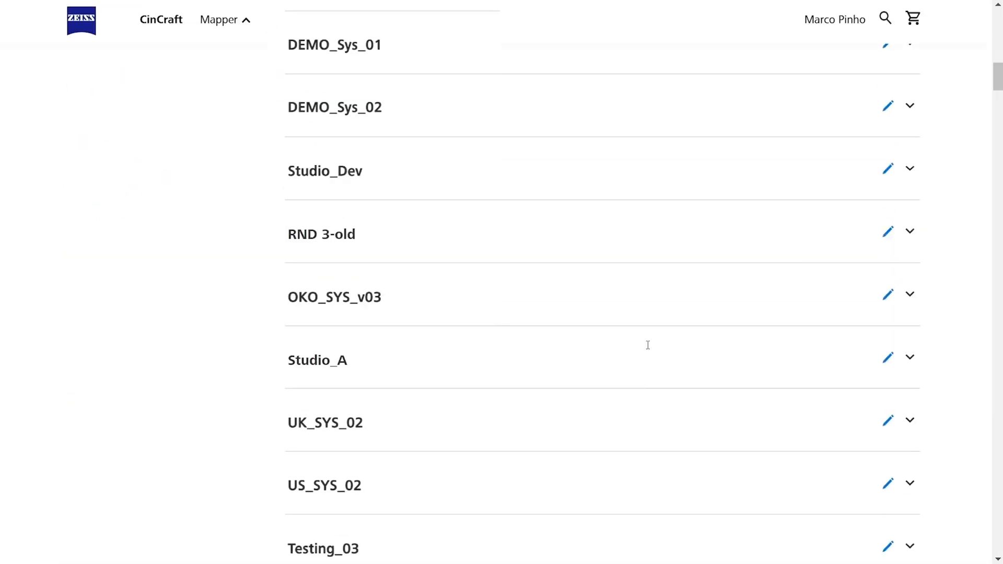
click(909, 357)
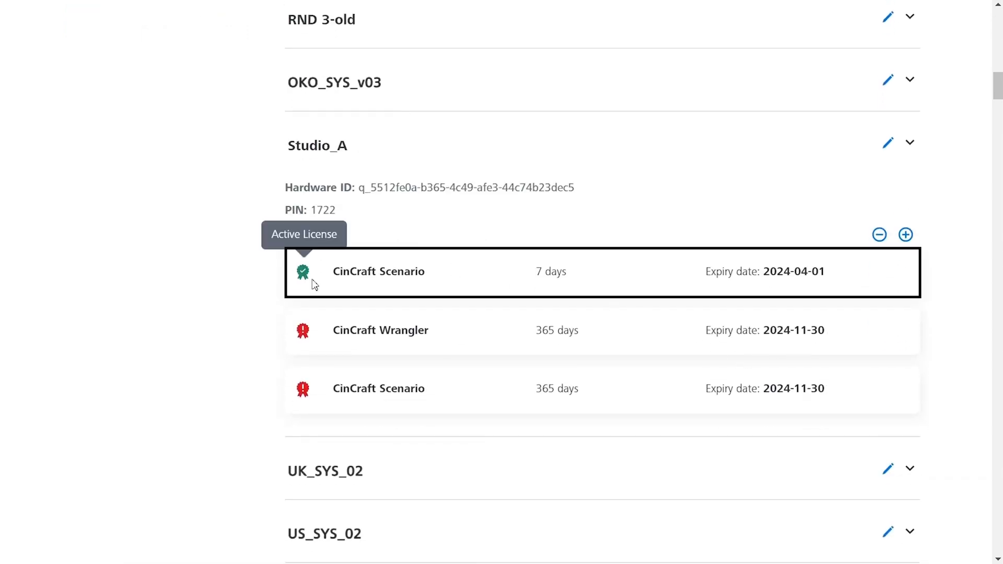
mouse_move(830, 282)
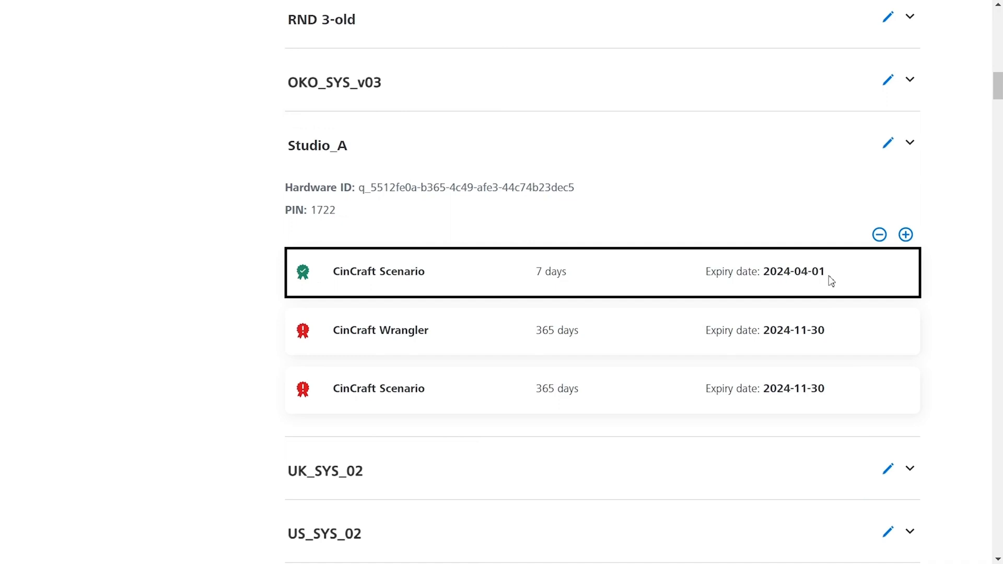
click(378, 271)
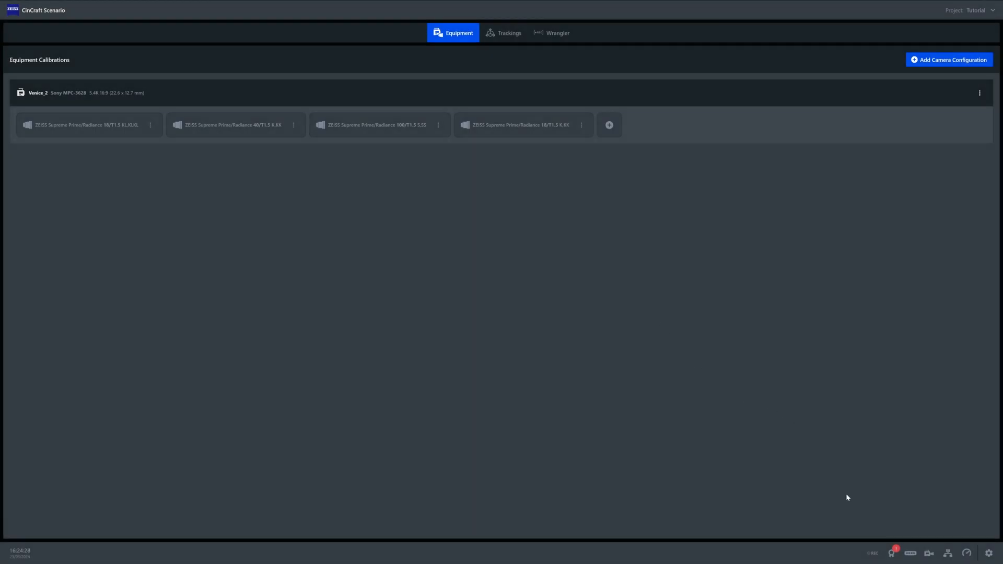
click(779, 542)
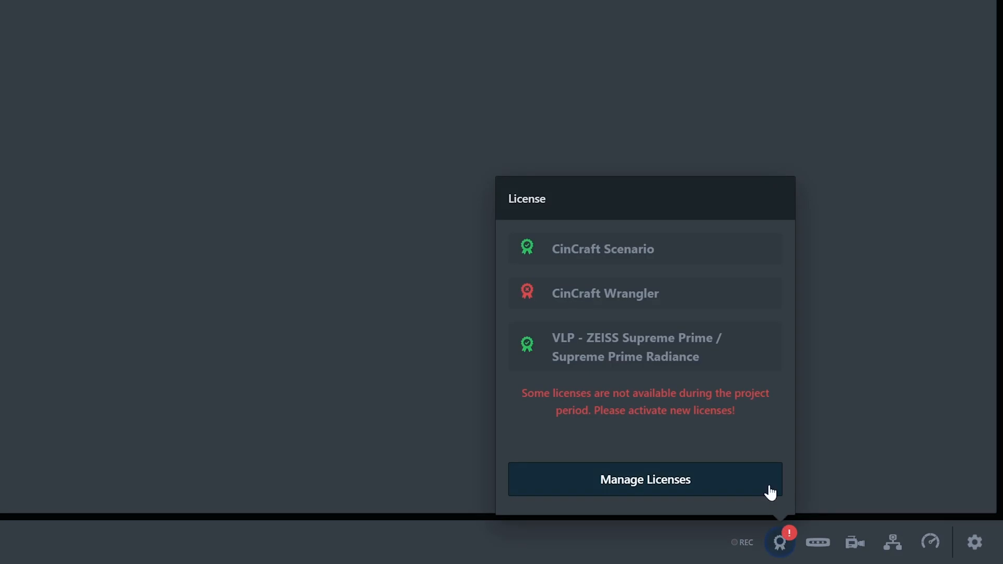
mouse_move(554, 264)
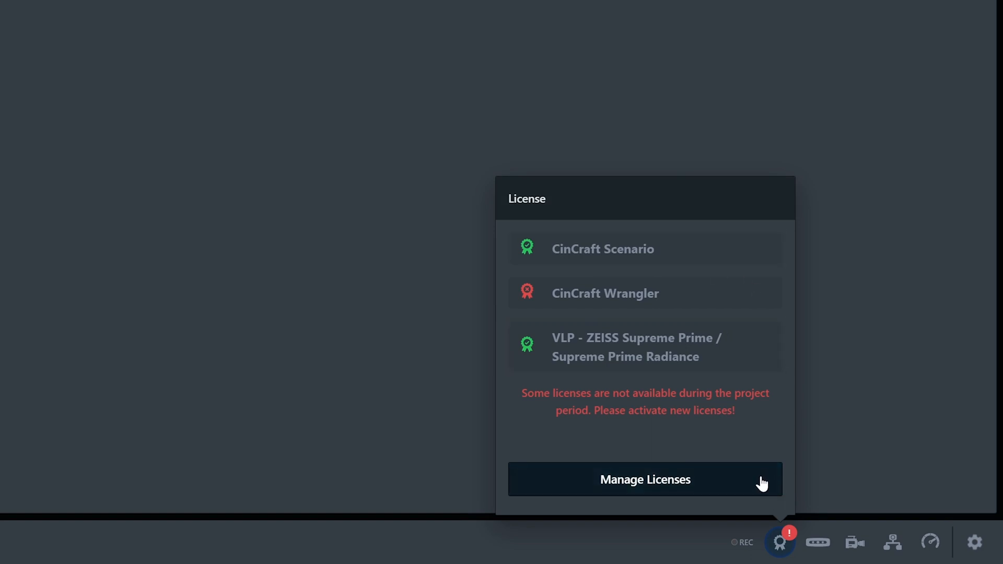
click(645, 480)
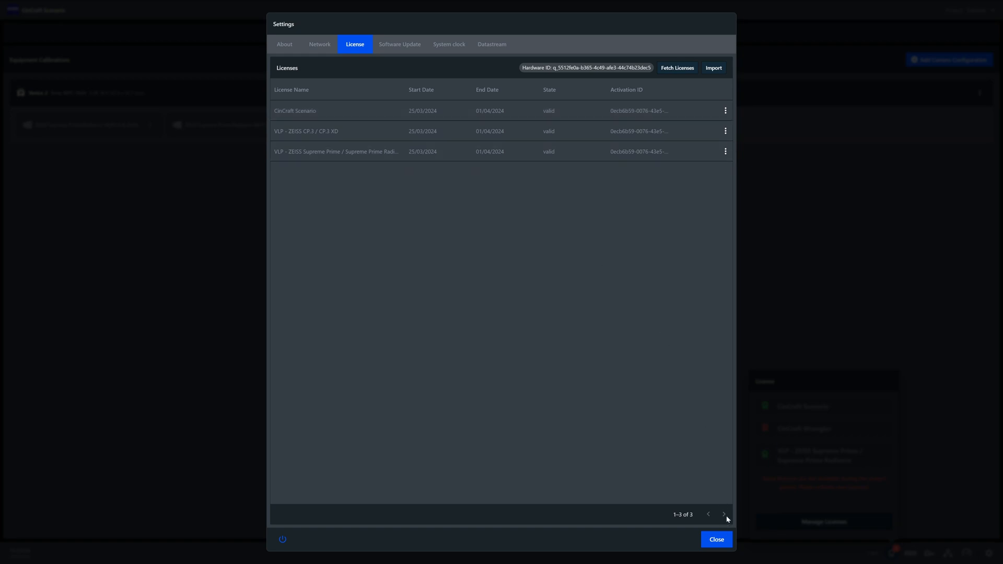
click(715, 540)
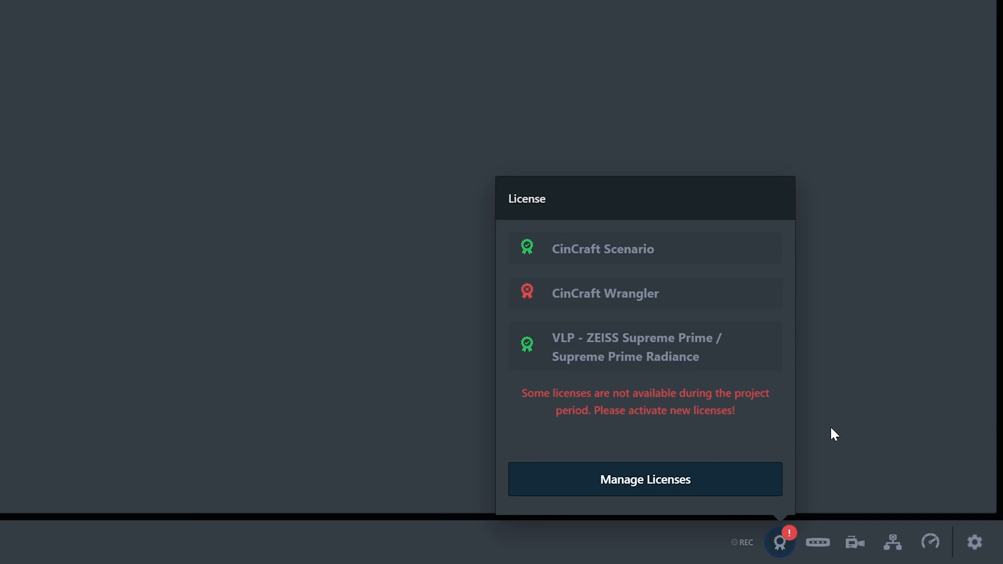
click(780, 542)
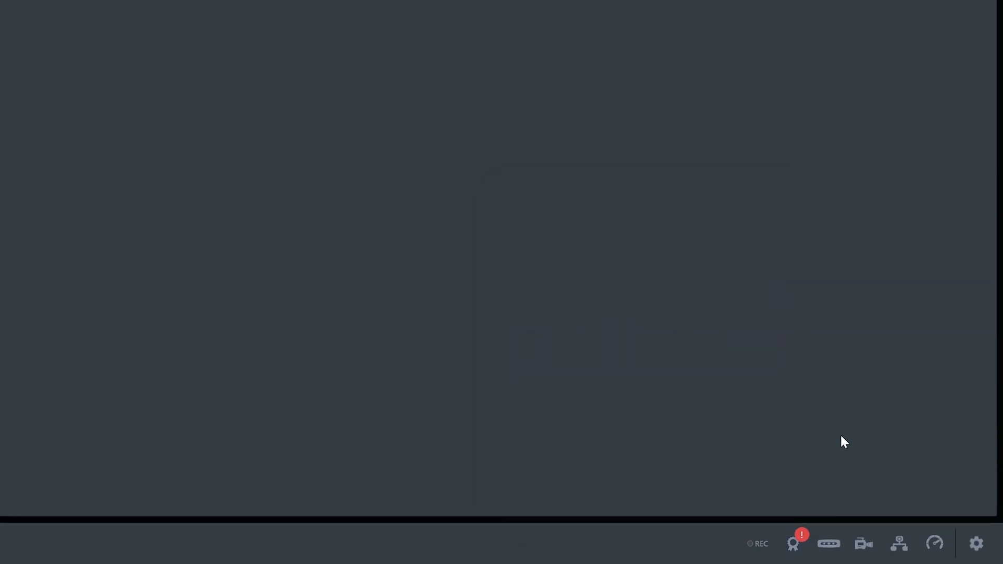
Add the annual CinCraft Wrangler license to the cart and proceed to checkout
click(553, 278)
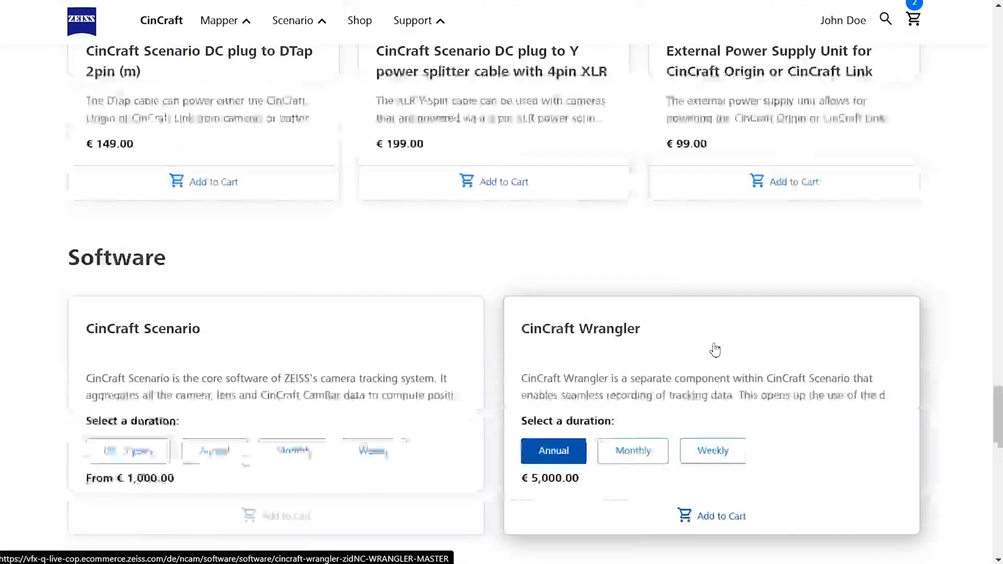
click(711, 516)
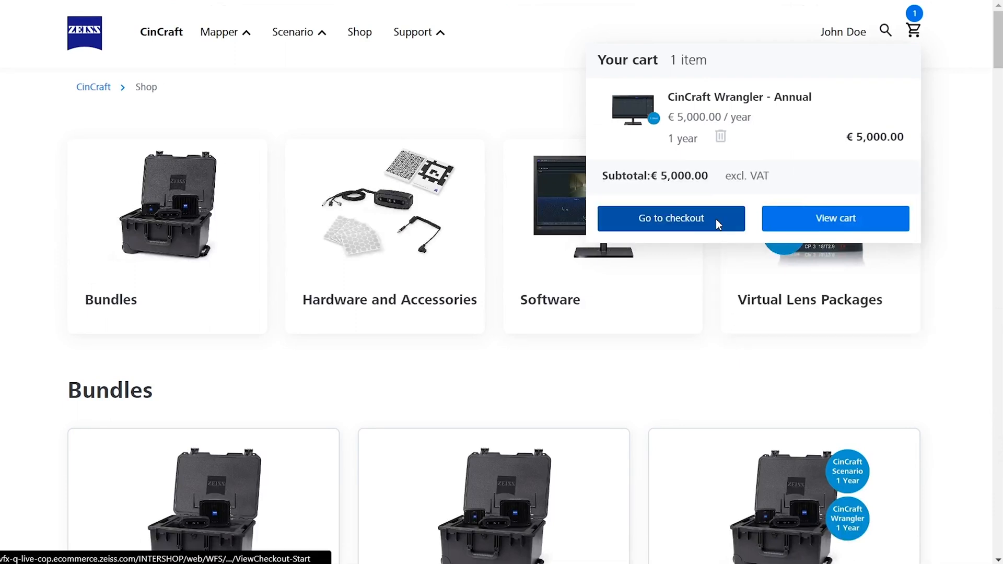
click(671, 219)
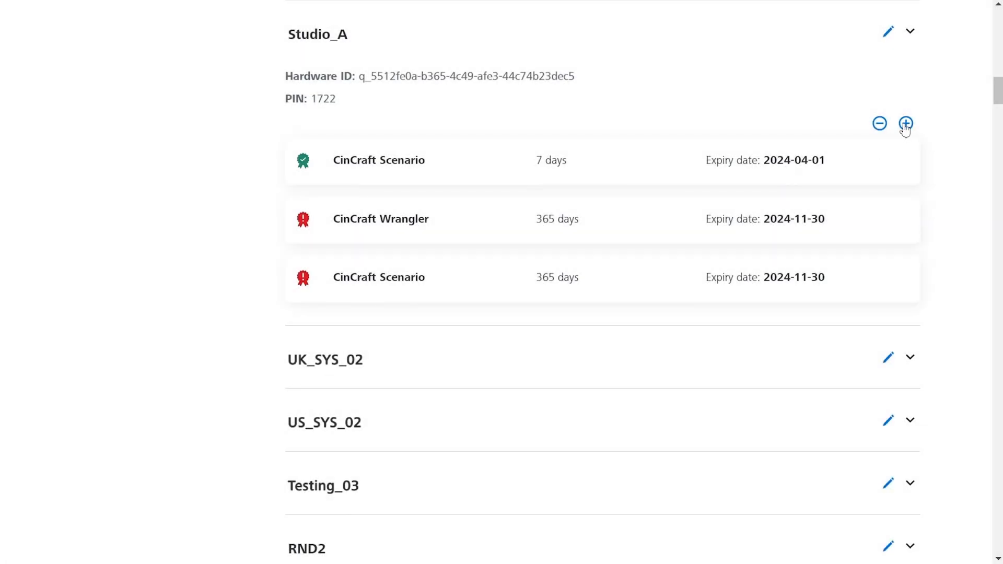
Assign and activate the CinCraft Wrangler Monthly, 30 days license on Studio_A
click(906, 123)
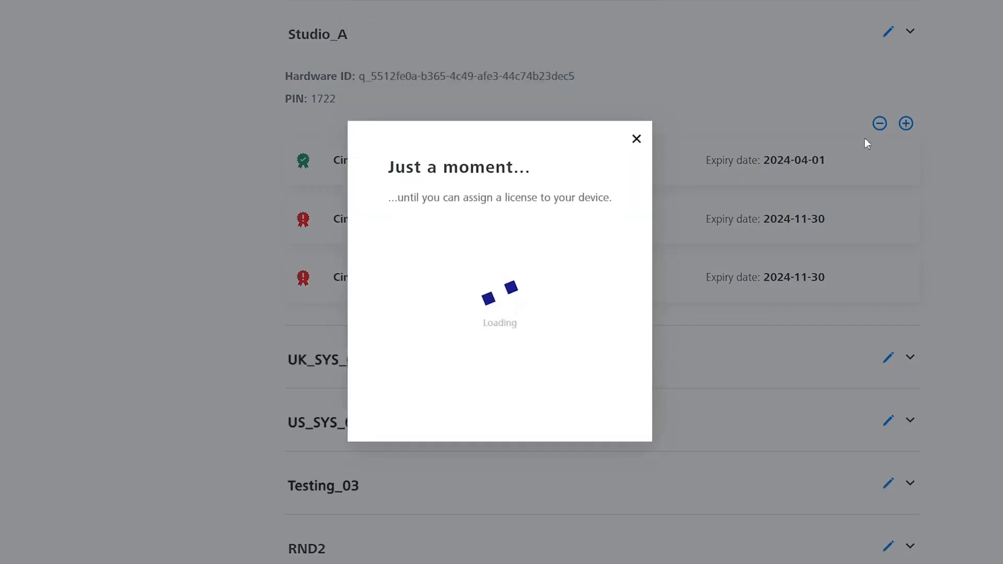
mouse_move(605, 264)
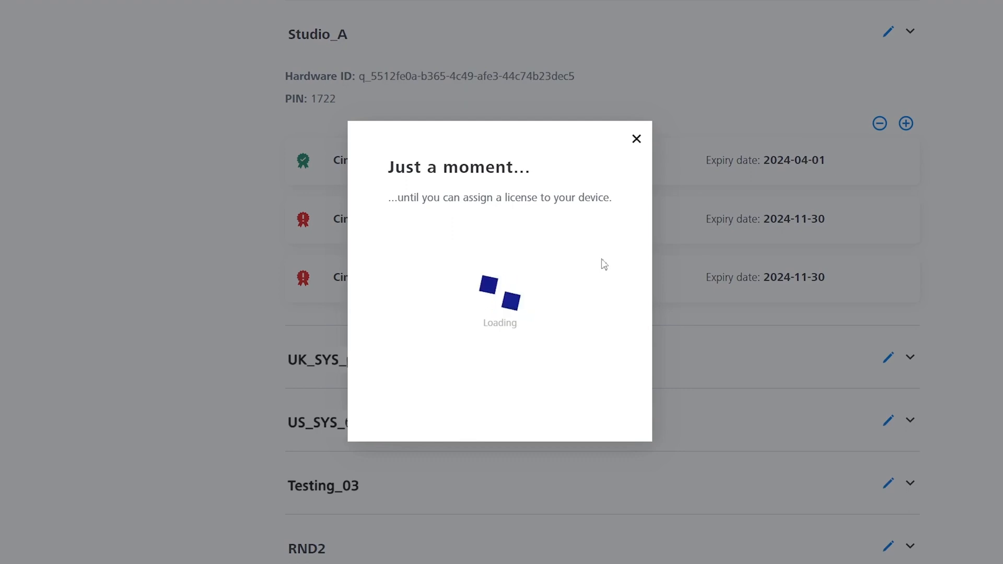
click(498, 369)
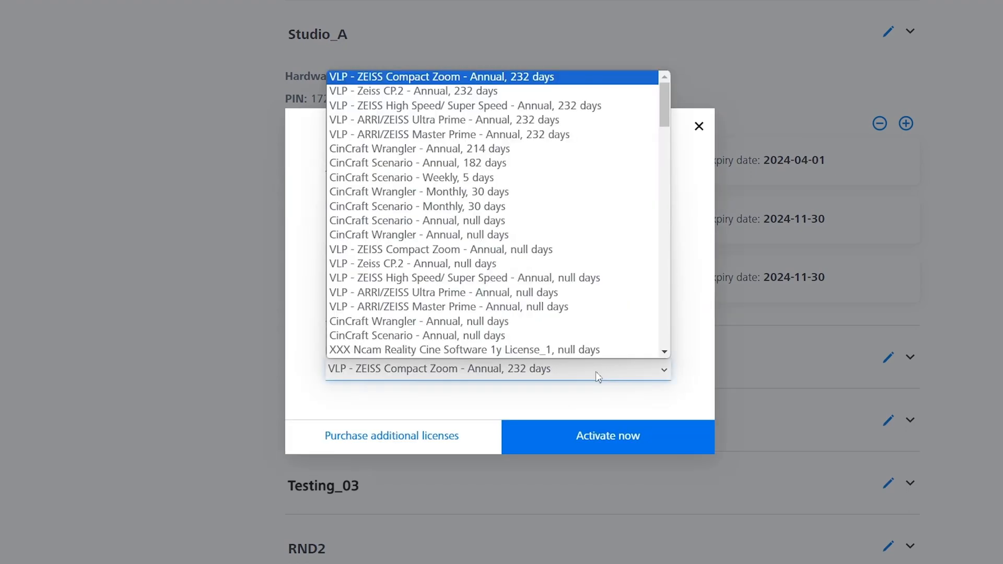
click(419, 191)
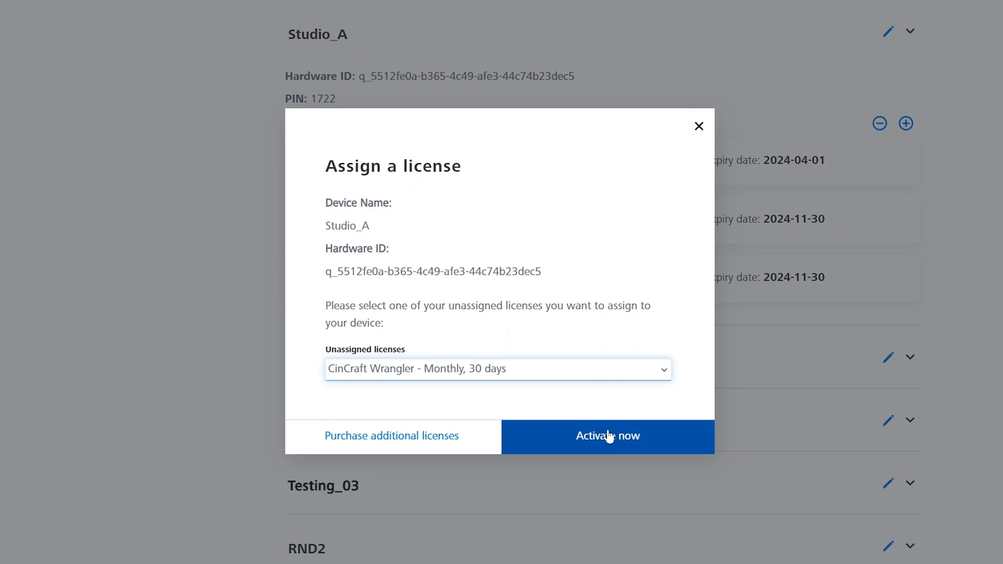
click(607, 436)
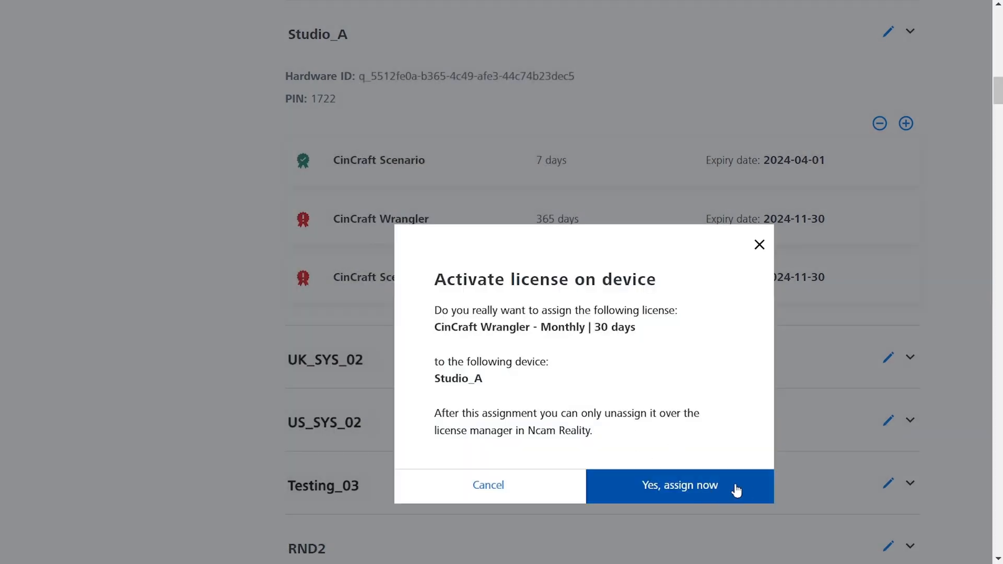
click(679, 485)
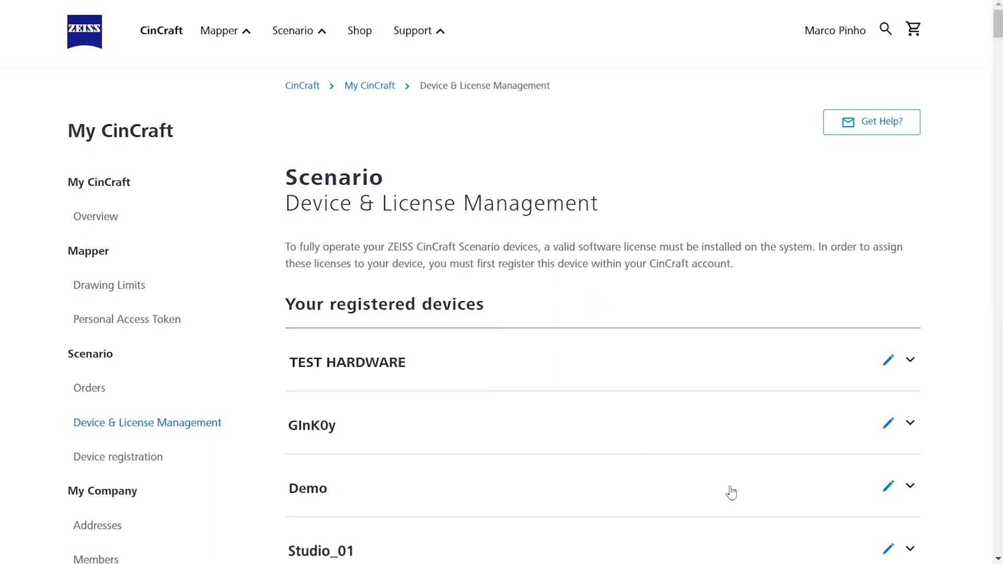
Scroll through the shop's Software and Virtual Lens Packages sections
scroll(down, 3)
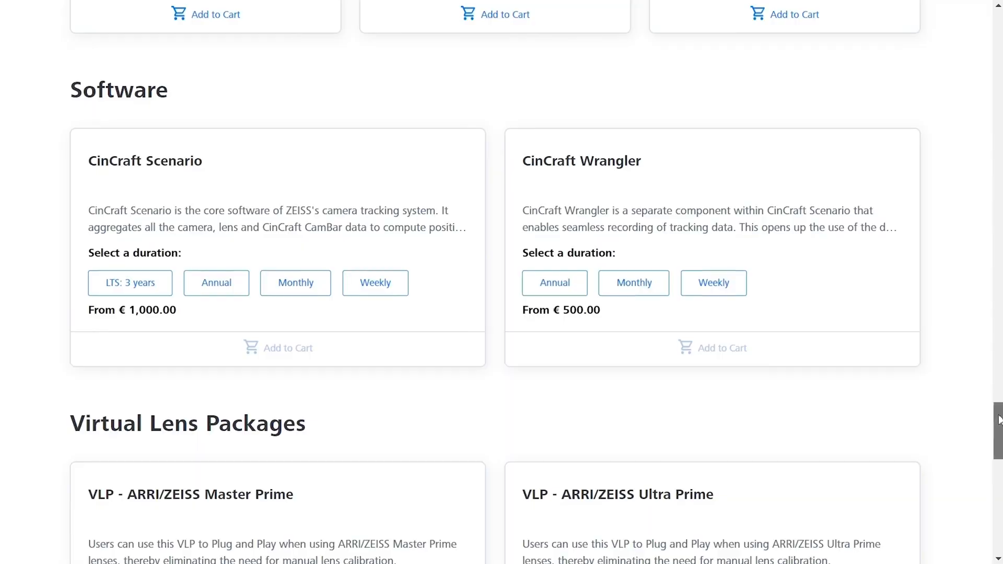
scroll(down, 3)
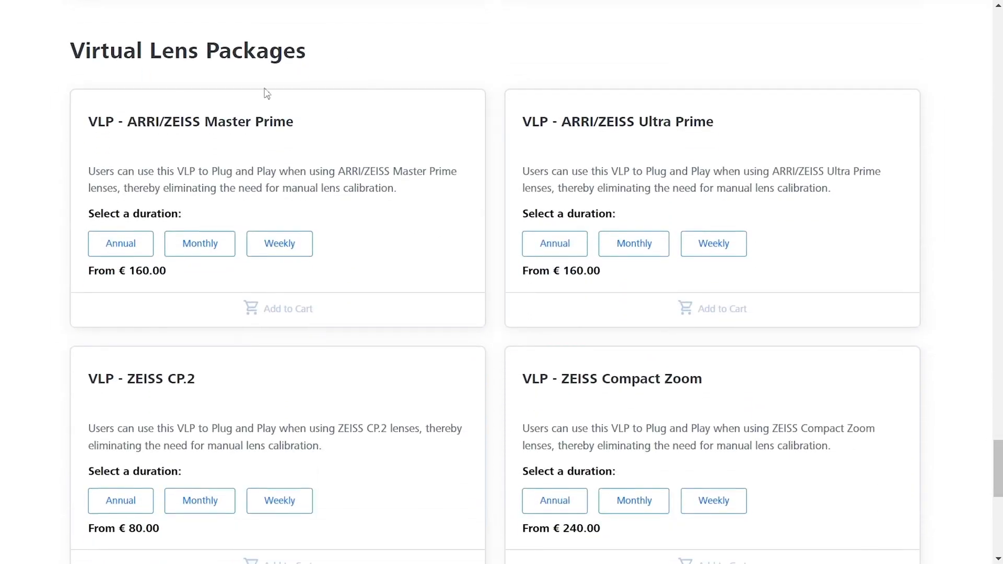
mouse_move(721, 147)
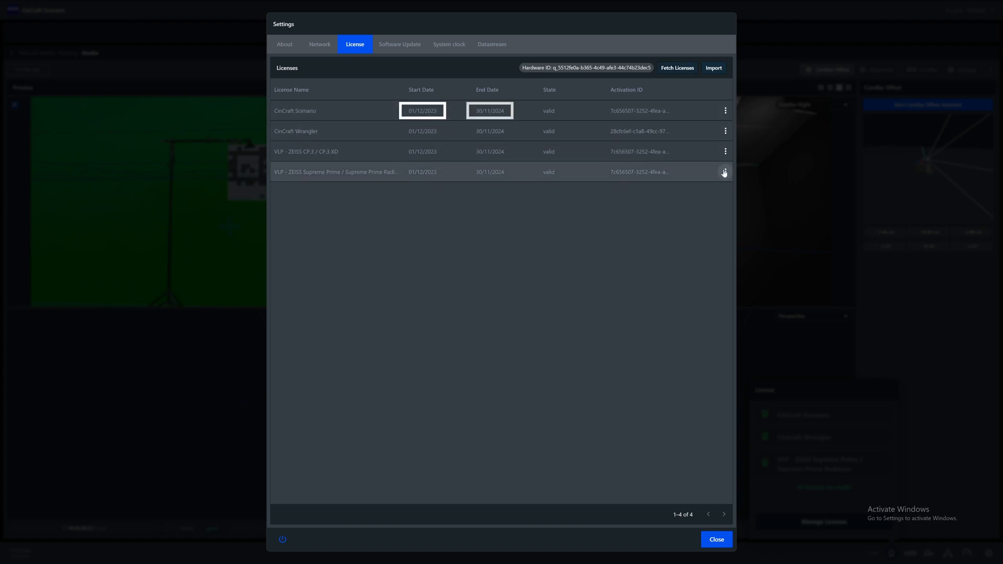
Review the valid licenses in Settings and check the CamBar connection status
click(725, 172)
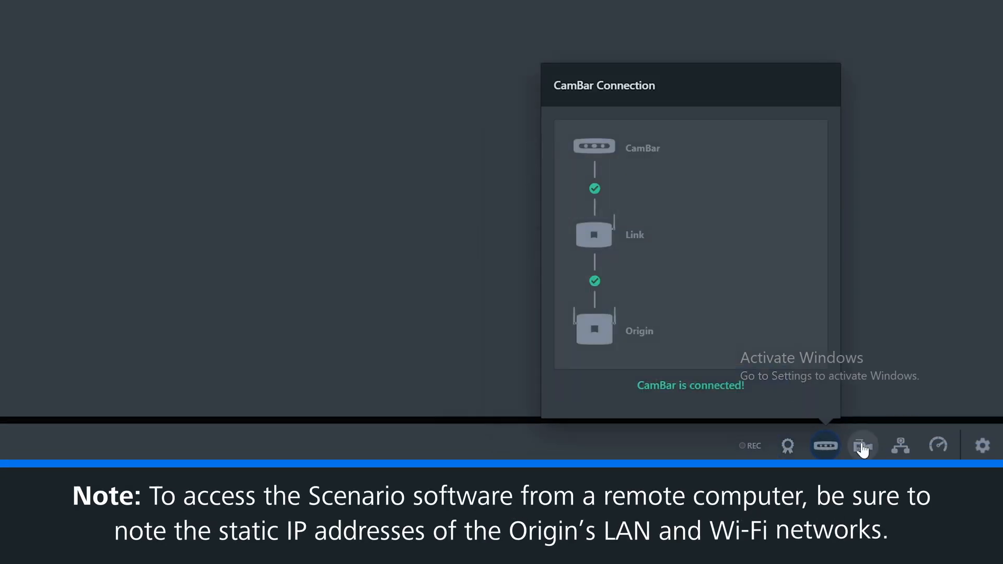
Check the Origin's network addresses and enter LAN IP 192.168.2.20 in a new browser tab
click(900, 446)
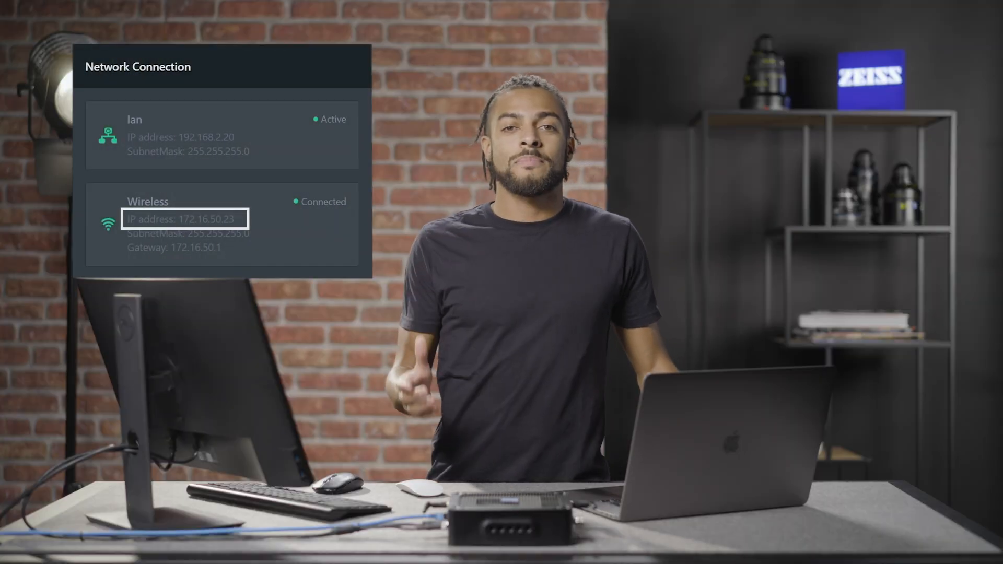
text(192.168.2.20)
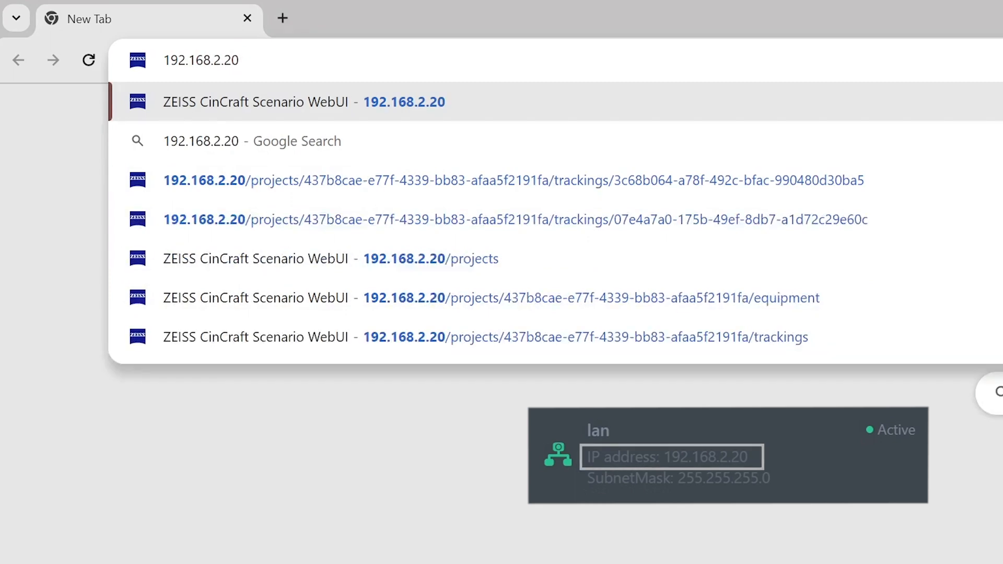
Open the Scenario WebUI full screen and select a tracking configuration on the Trackings tab
click(576, 298)
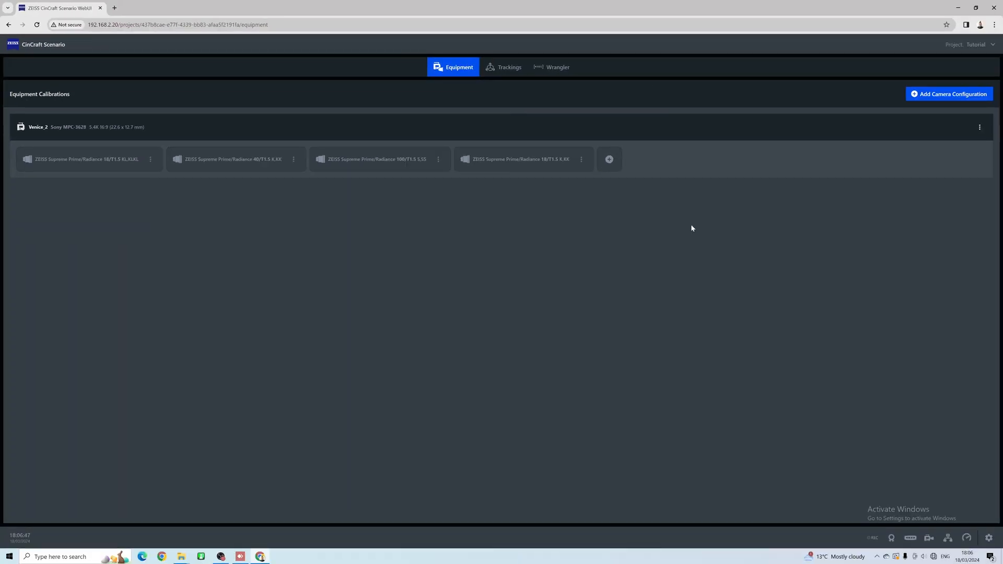
key(F11)
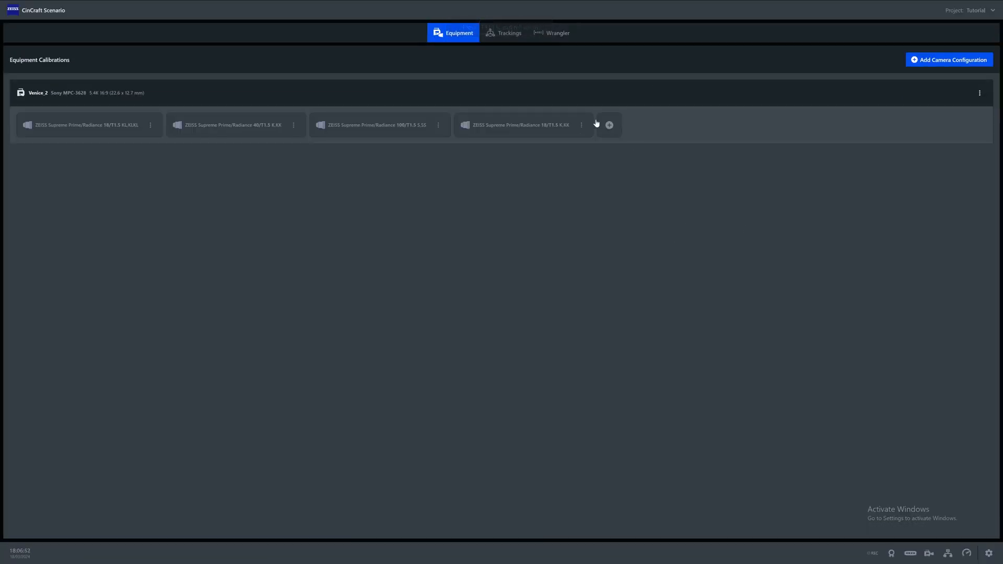
click(503, 32)
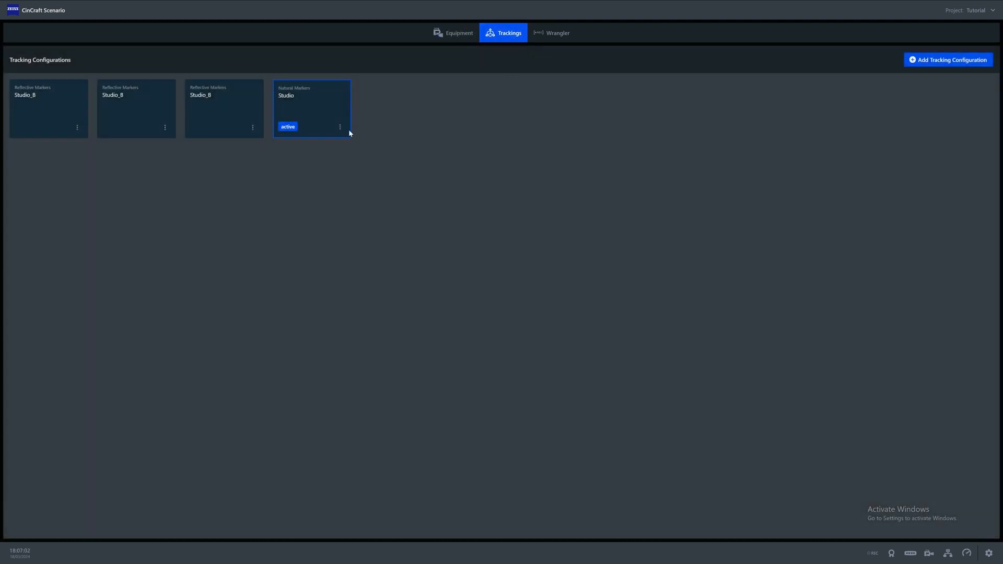
click(312, 108)
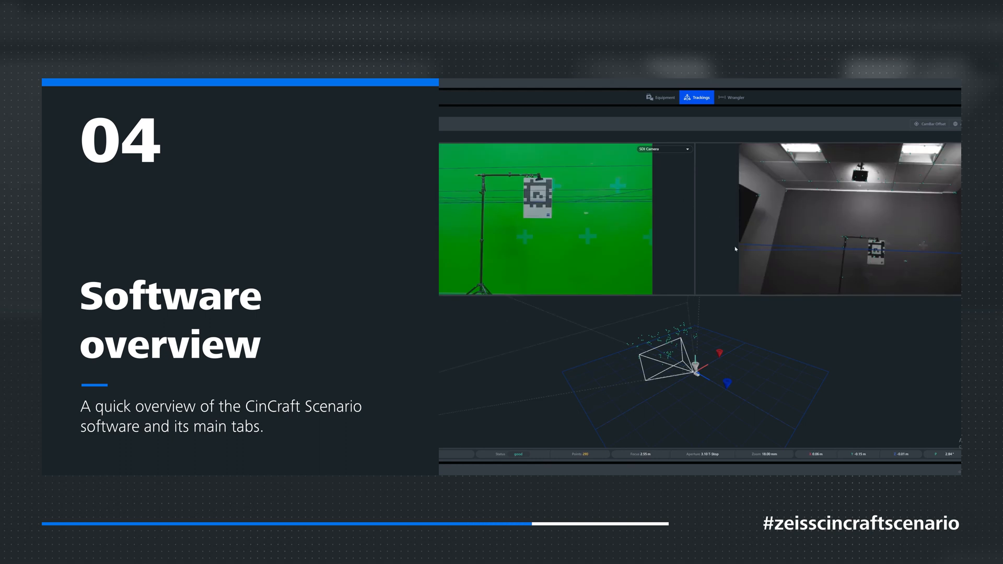
Review the equipment calibrations, then open the active Studio tracking configuration
click(453, 33)
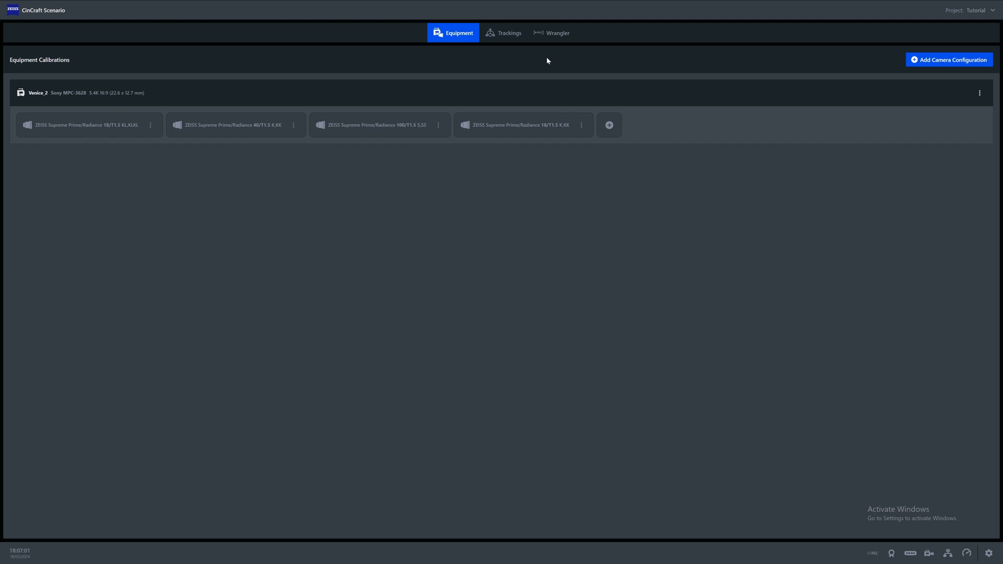
click(504, 32)
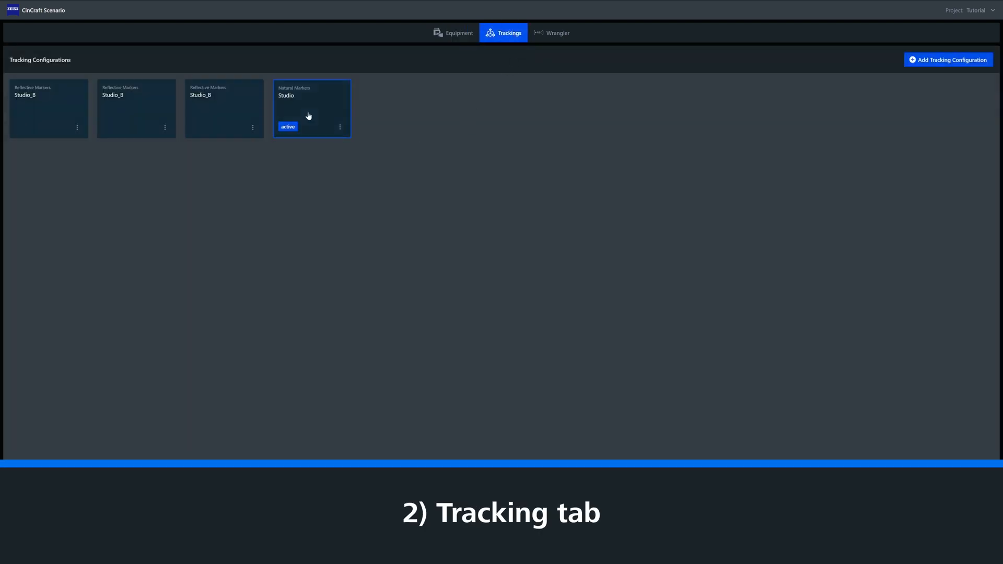
double_click(311, 109)
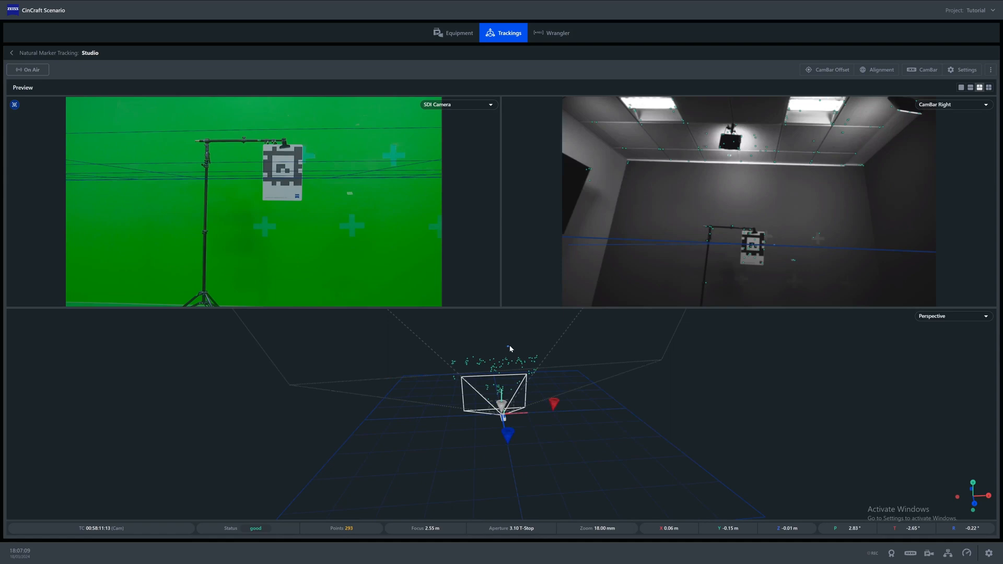
Record the Pitchside take 1 clip in the Wrangler view, then stop recording
click(552, 32)
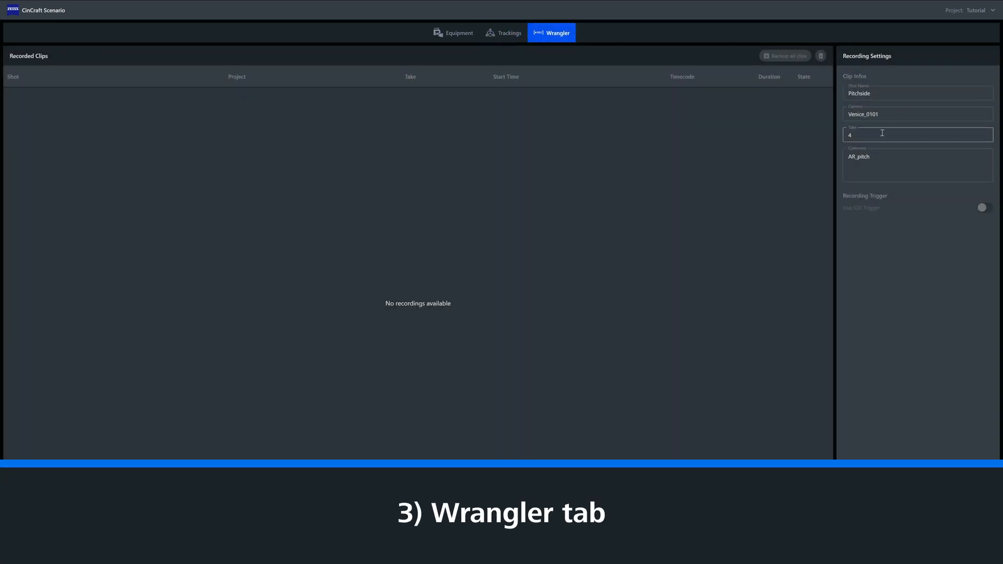
click(917, 165)
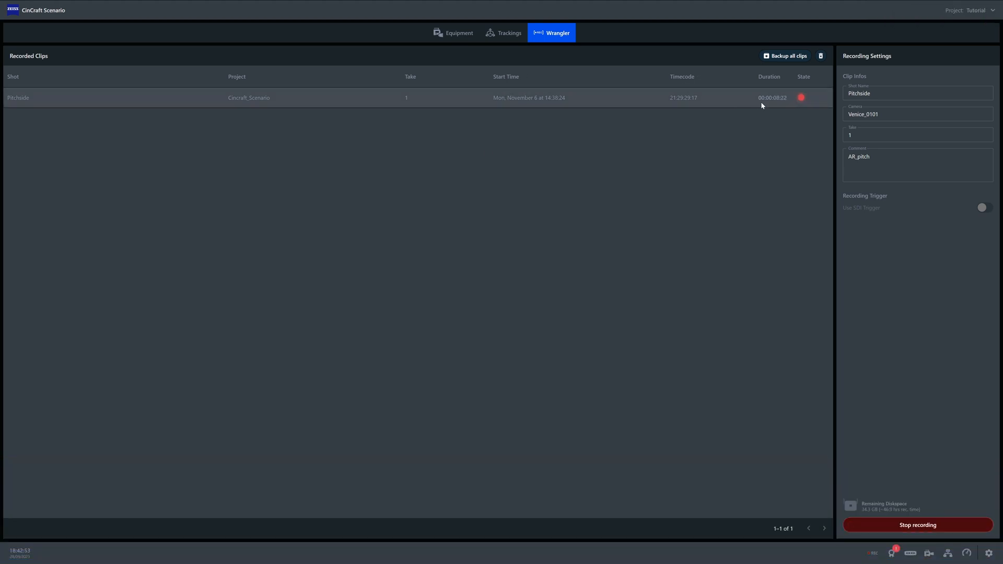
click(918, 525)
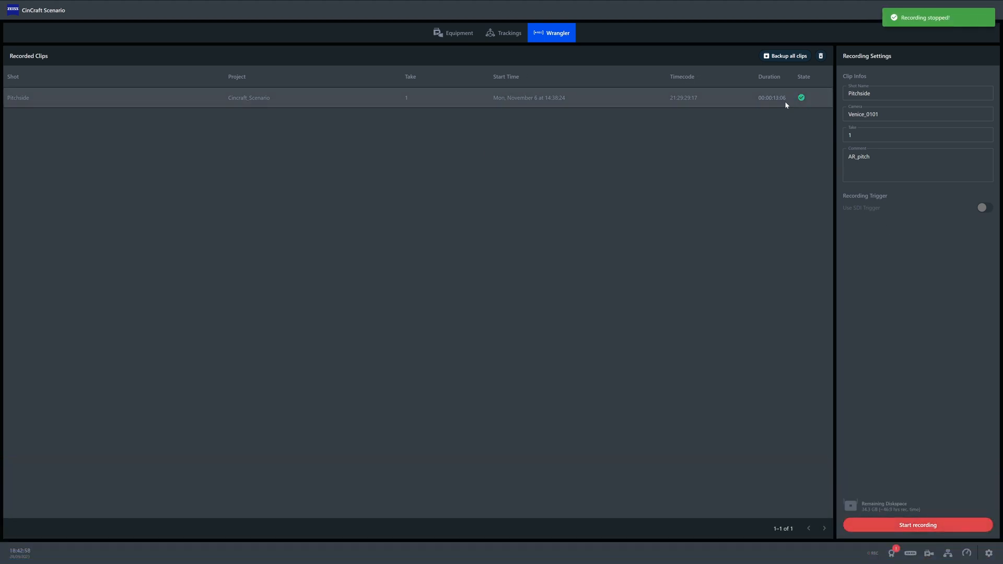